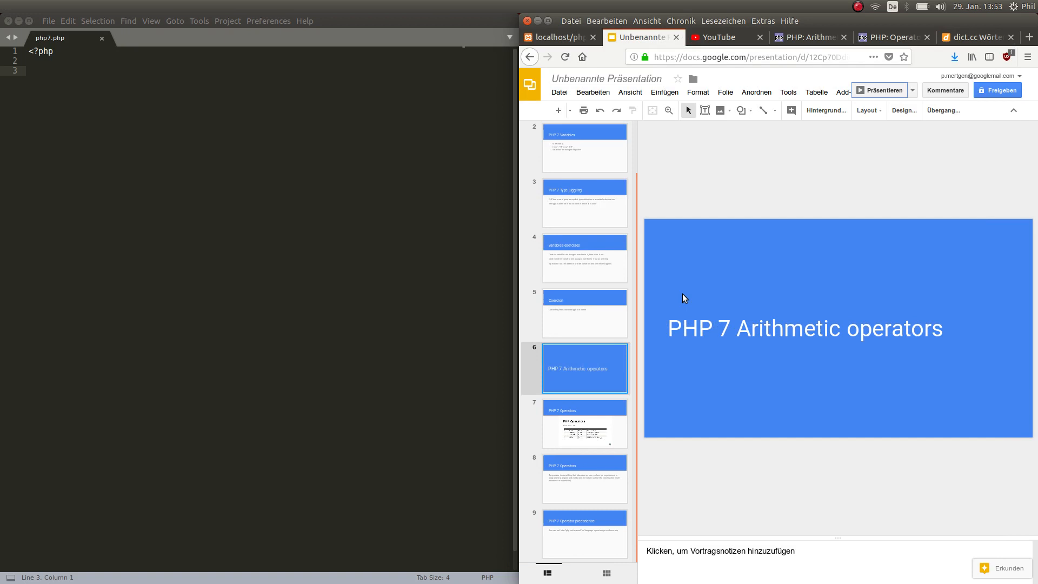
Go to slide 7, PHP 7 Operators, and present its arithmetic operators table full screen
left_click(583, 204)
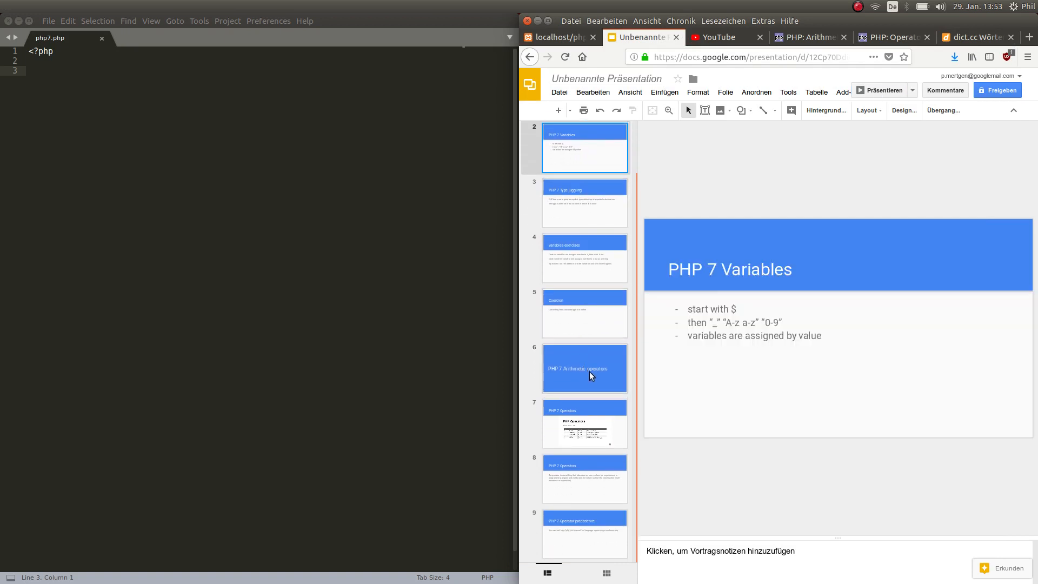
left_click(585, 369)
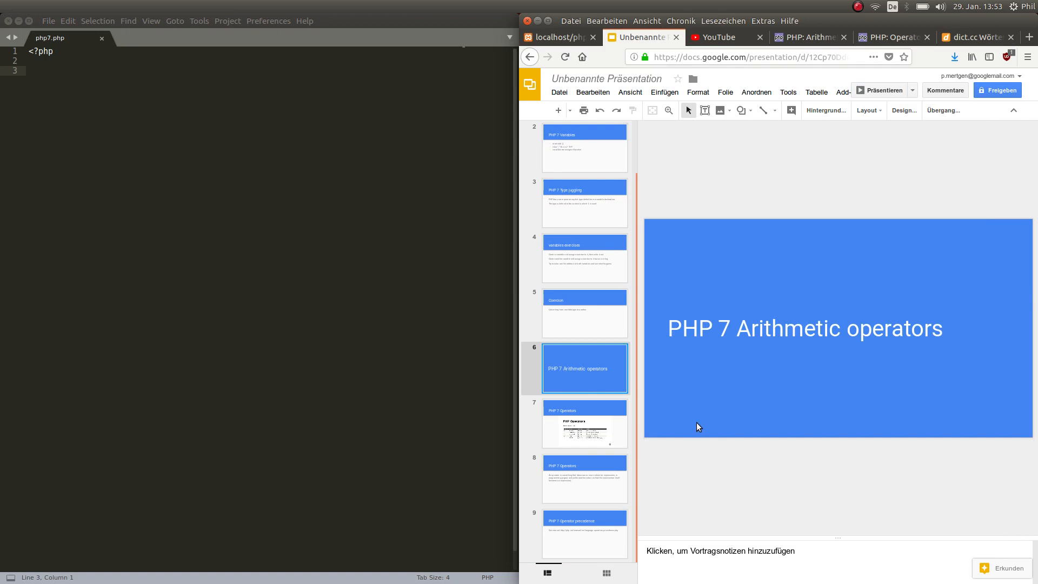
mouse_move(751, 436)
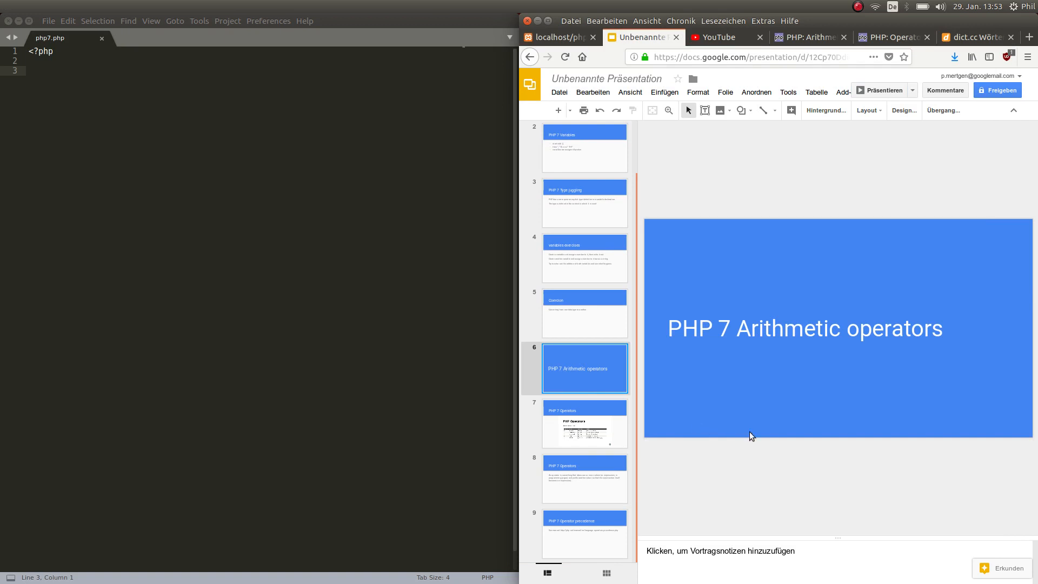
mouse_move(818, 382)
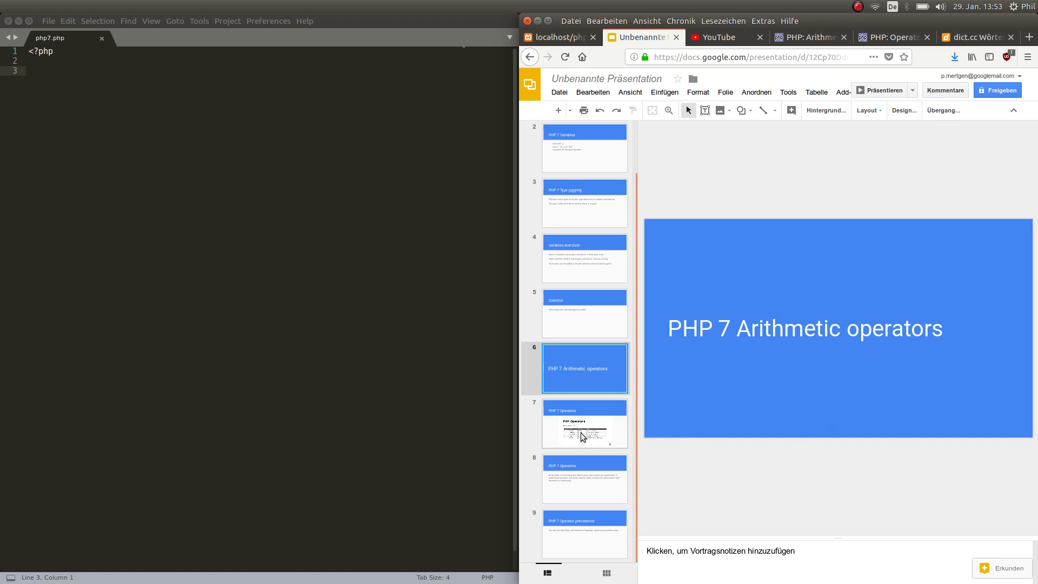
left_click(584, 424)
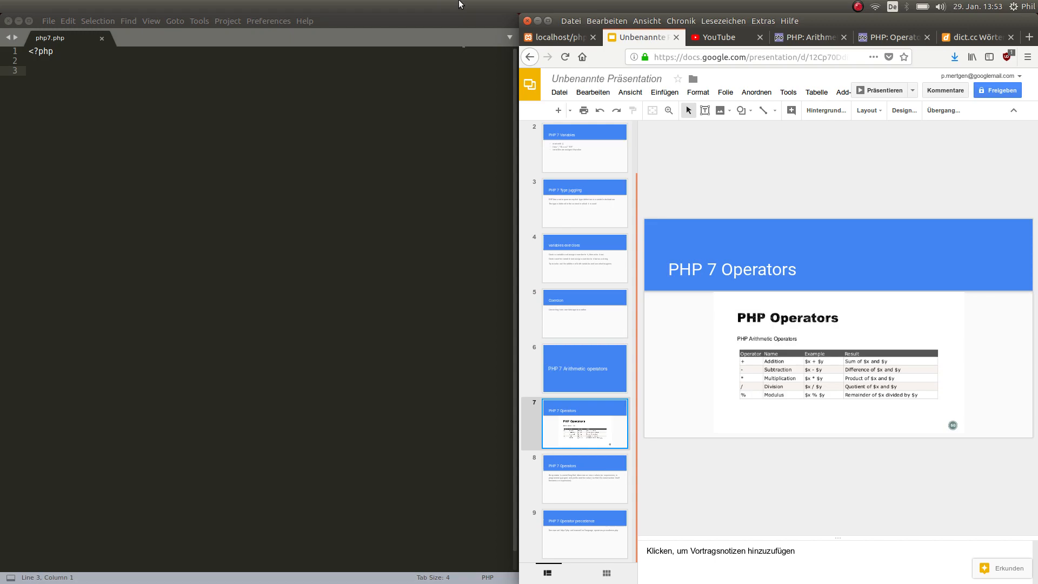
left_click(879, 90)
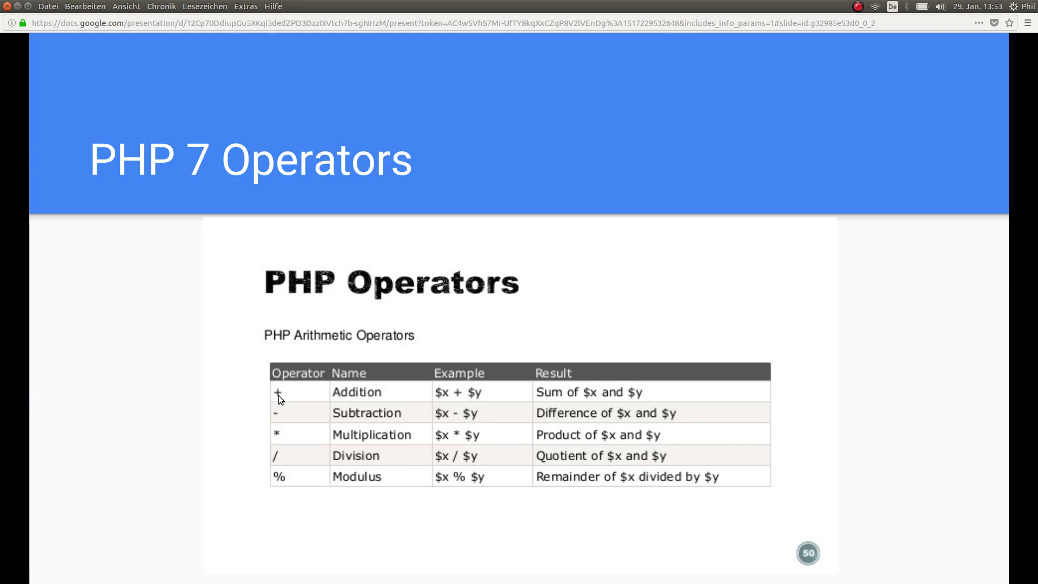
mouse_move(202, 400)
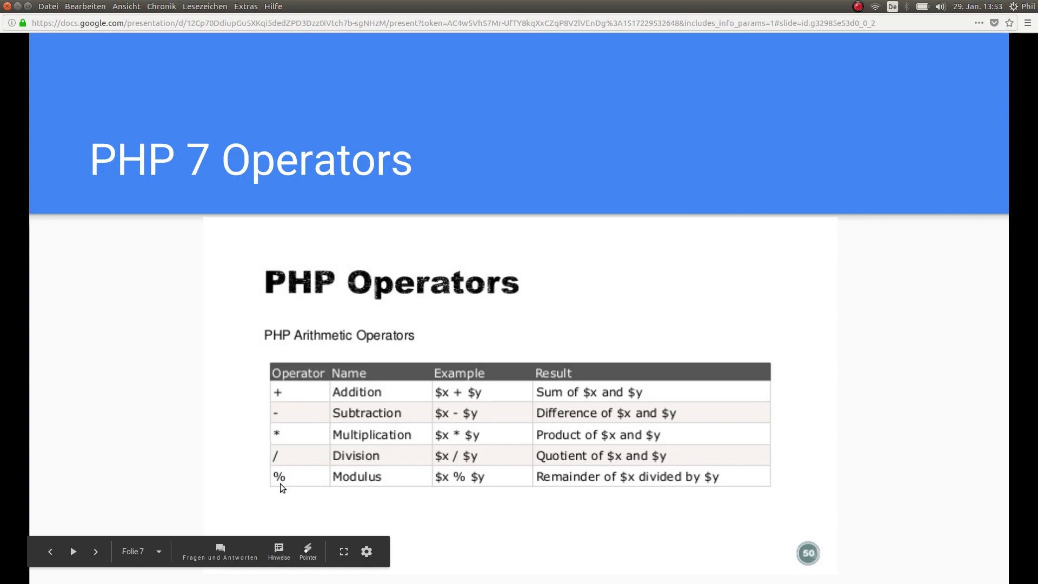
mouse_move(281, 482)
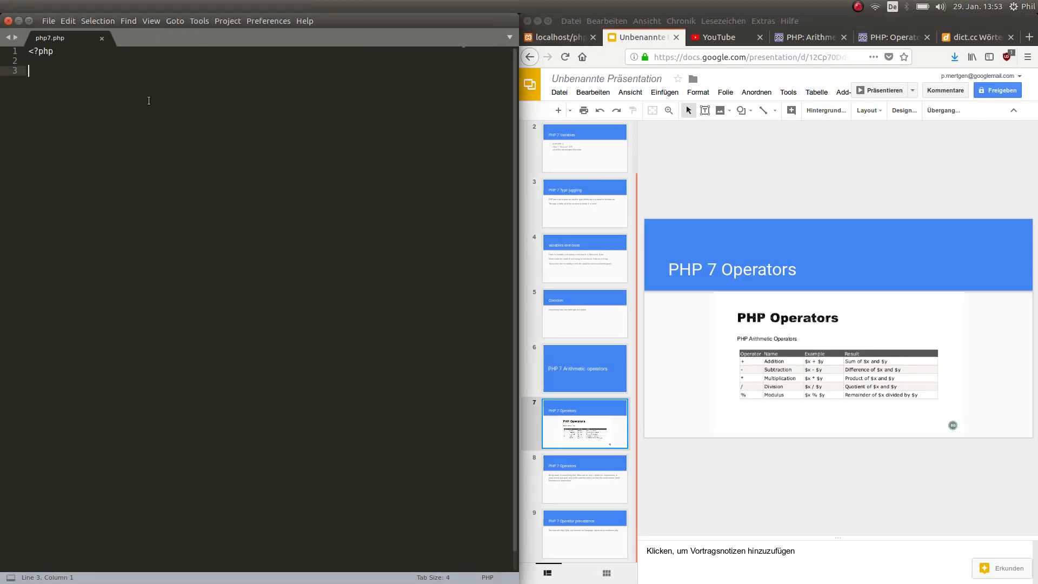
Write $number1 = 1; and $number2 = 2; in php7.php, save, and view the blank localhost page
type("$")
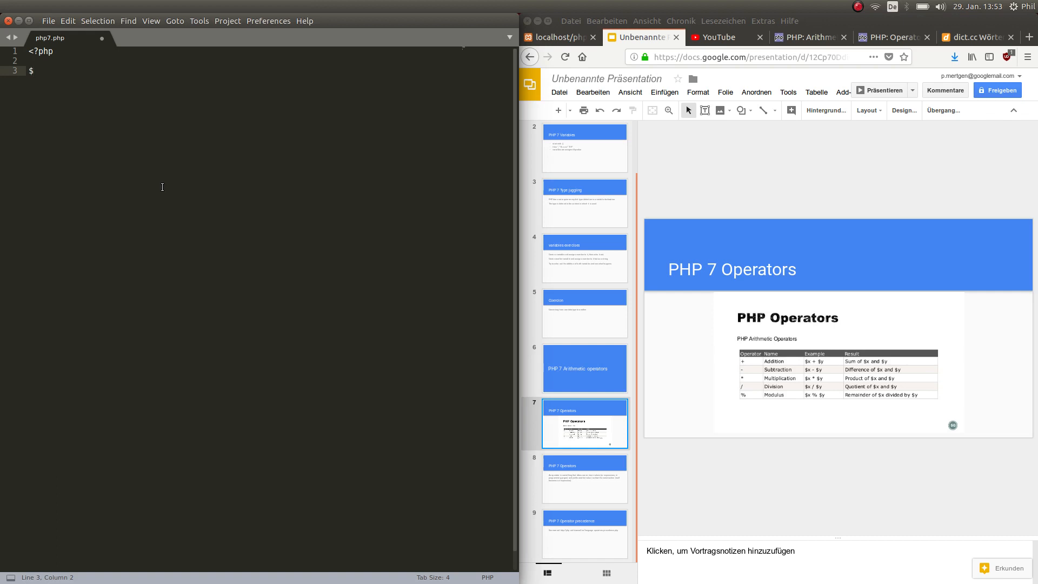
type("number")
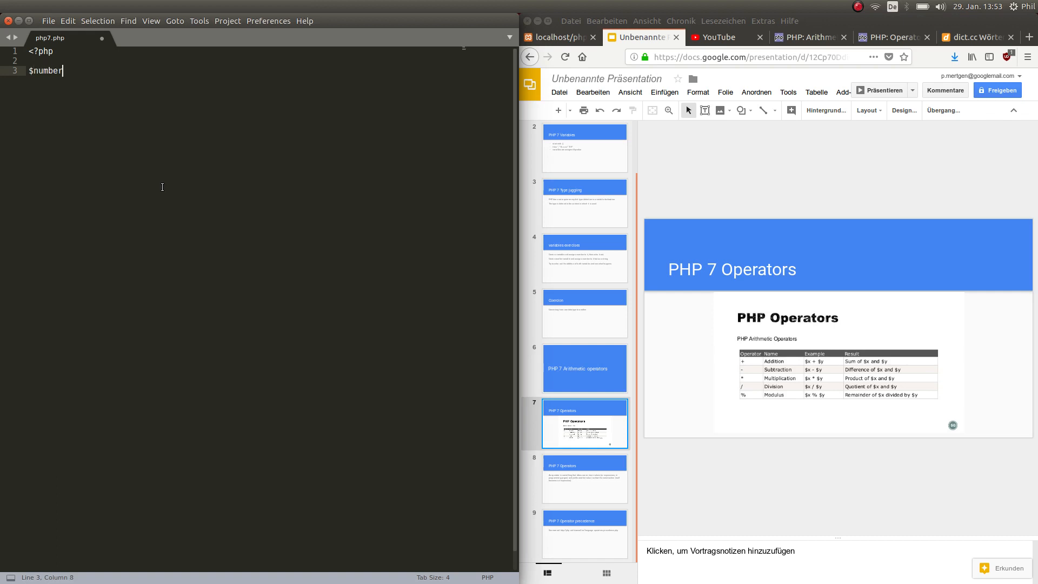
type("1 =")
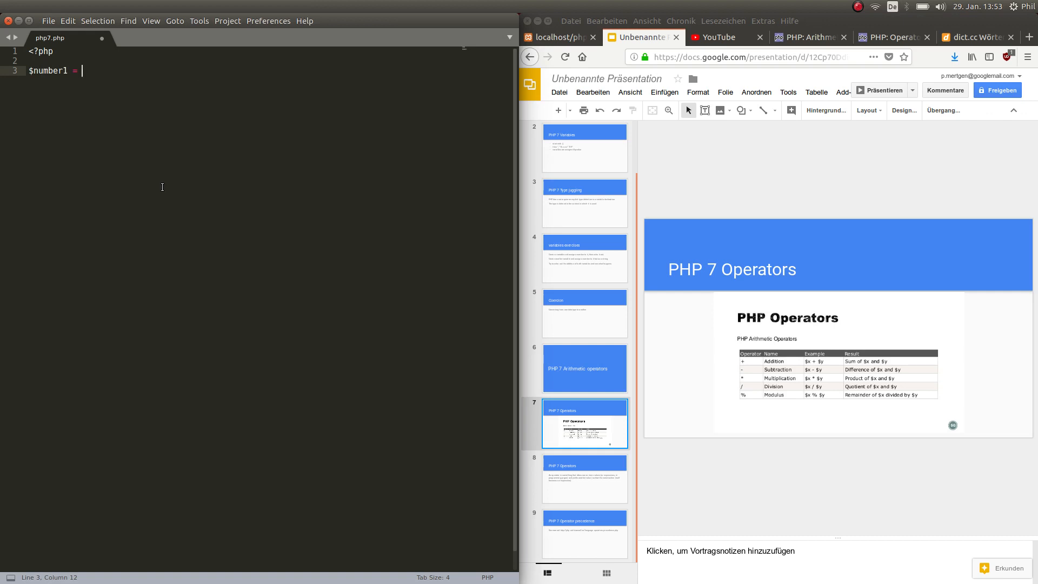
type("1;")
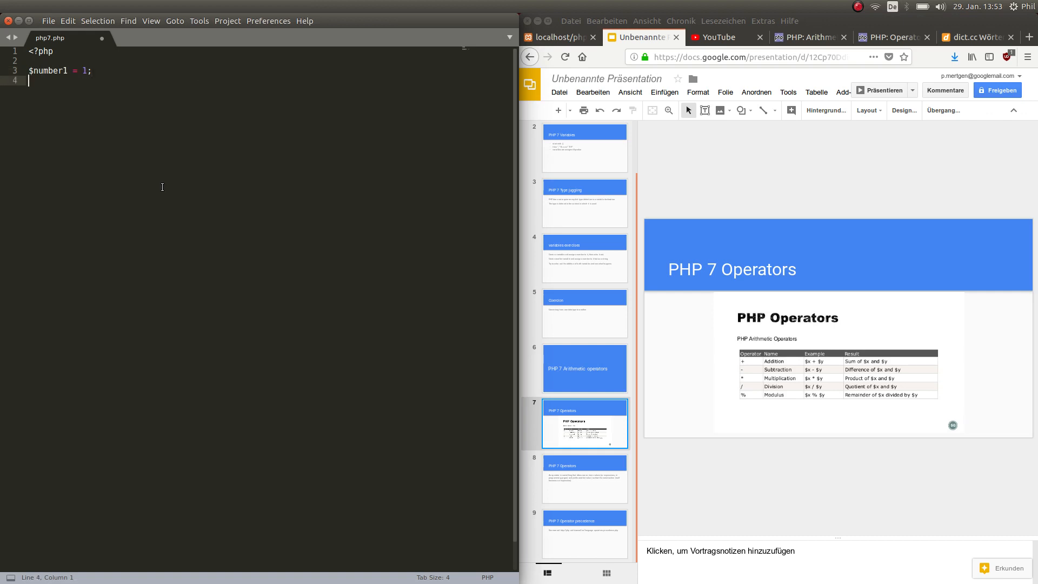
type("$number")
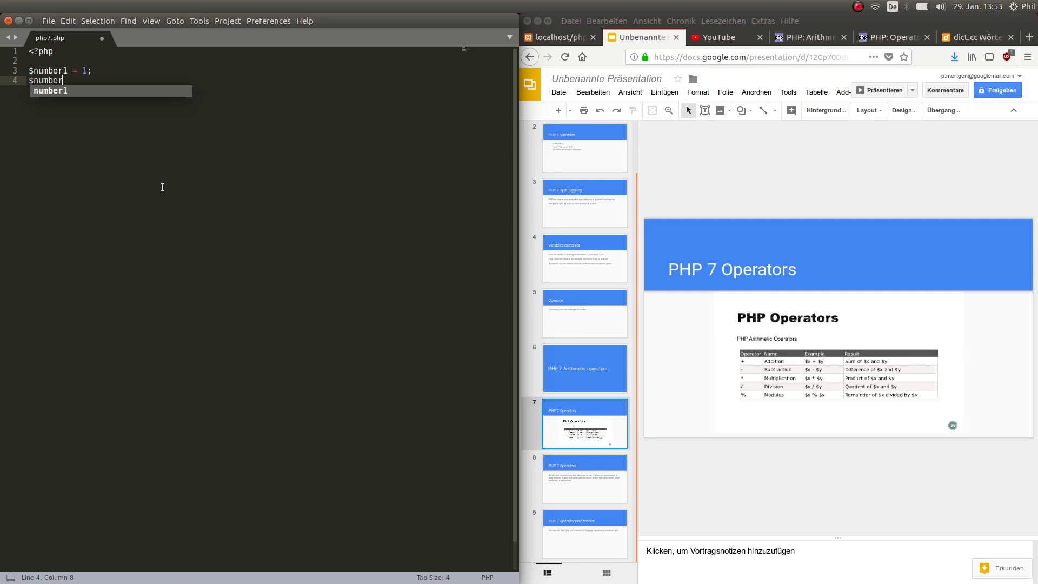
type("2")
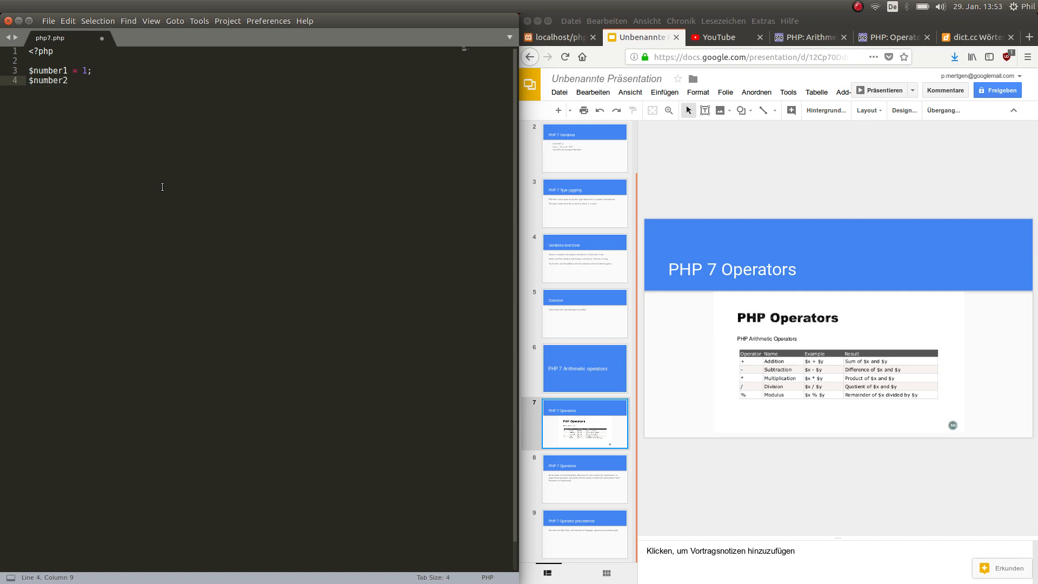
type("= 2")
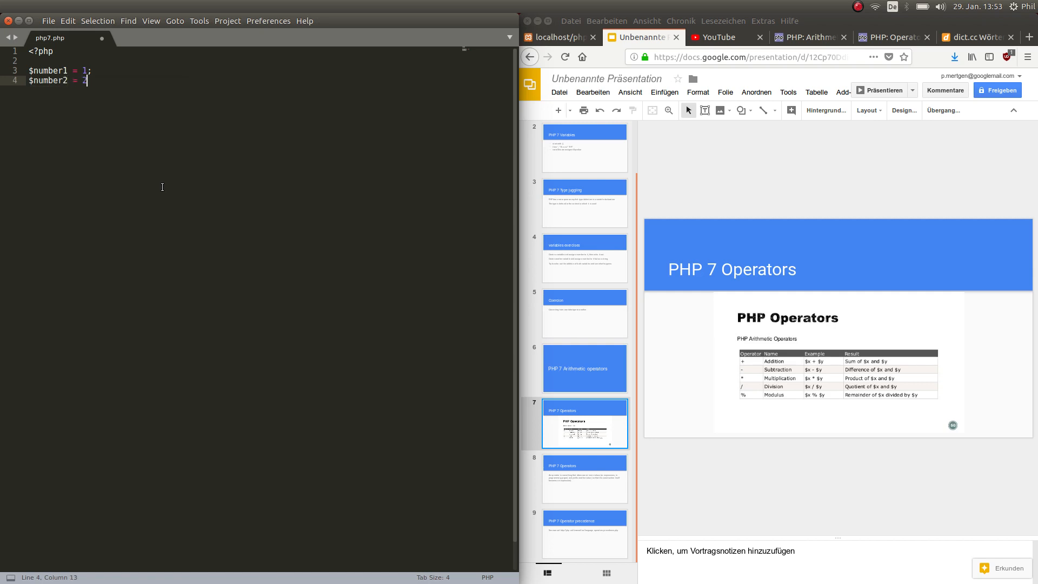
key("Return")
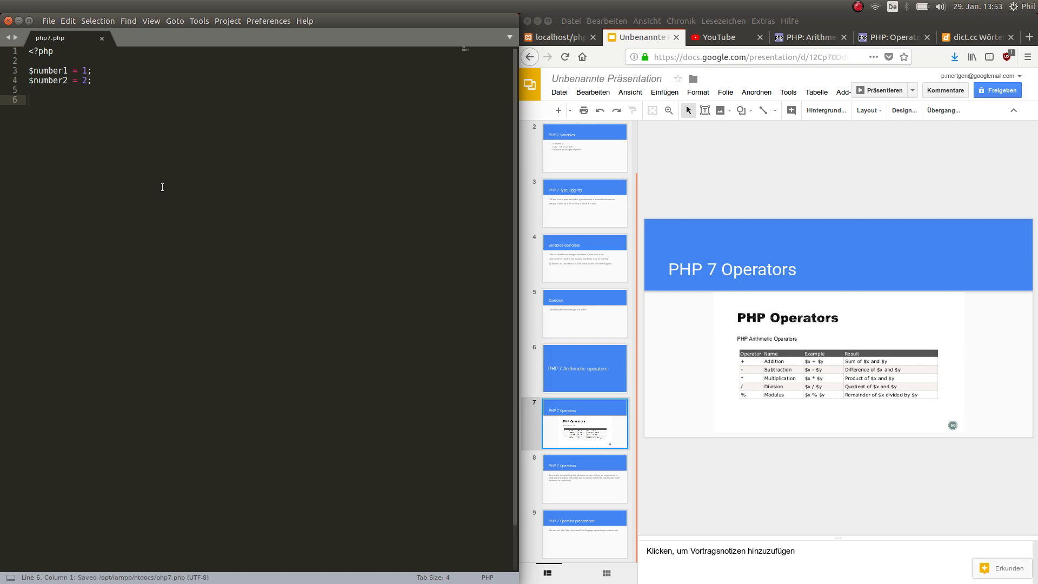
left_click(559, 36)
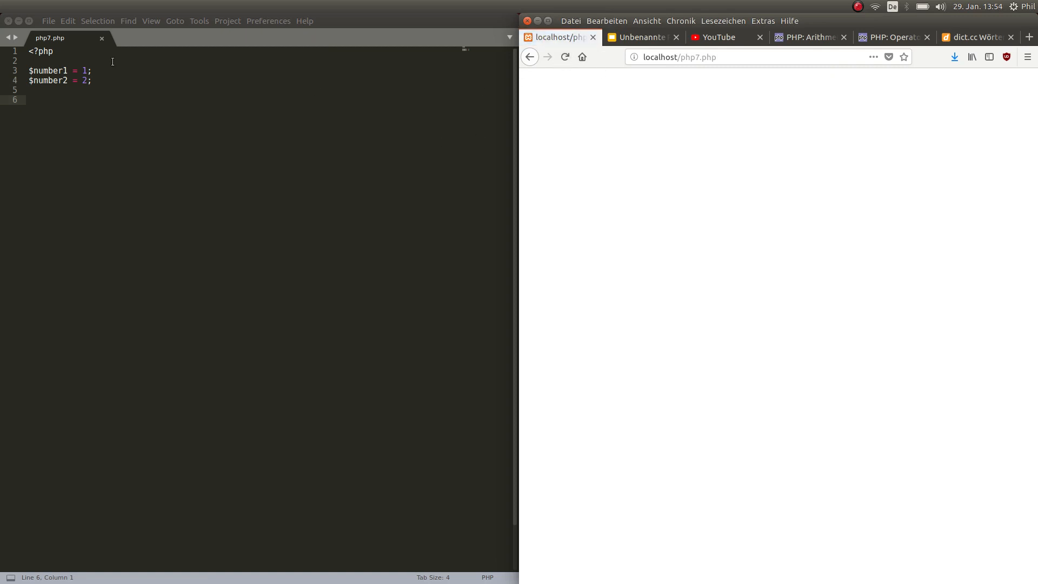
Write $result = $number2 + $number1; below the variables
type("e")
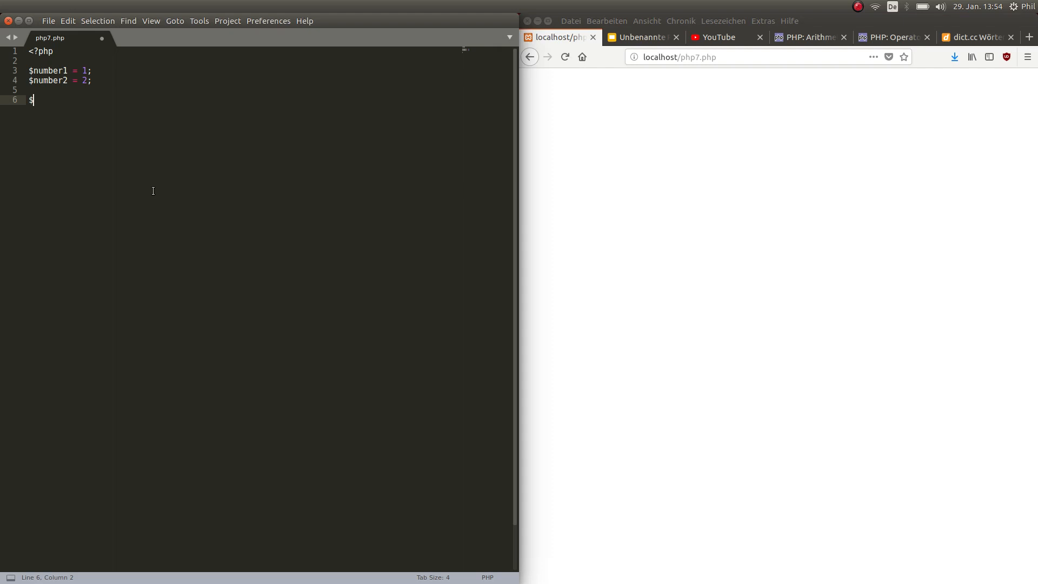
type("res")
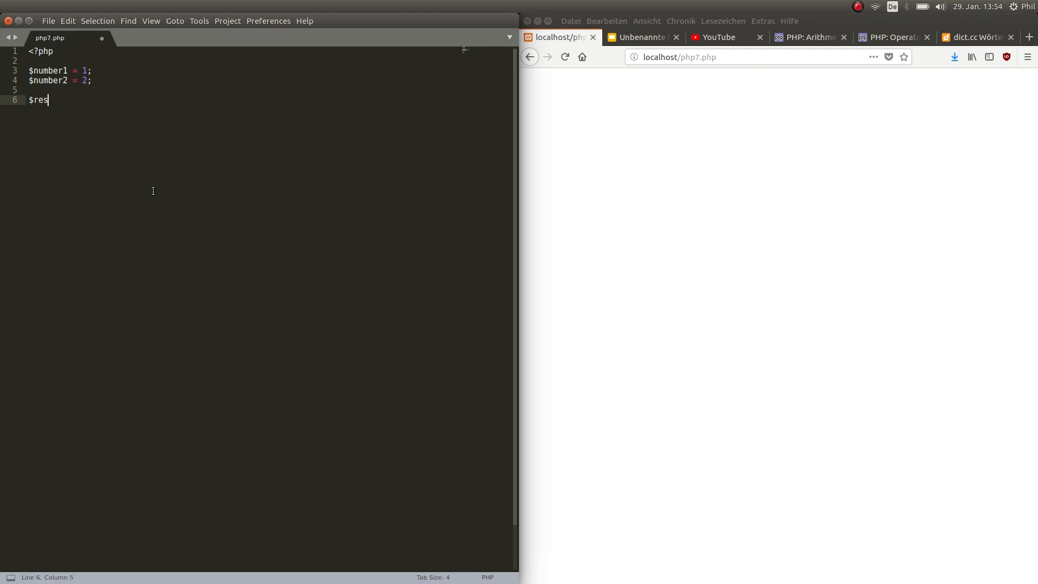
type("ult =")
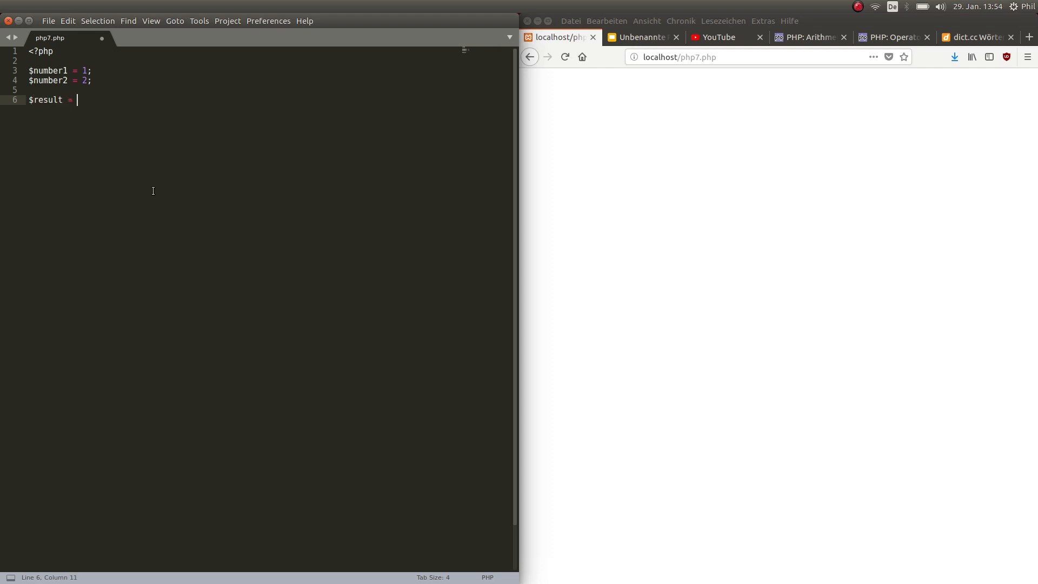
type("$")
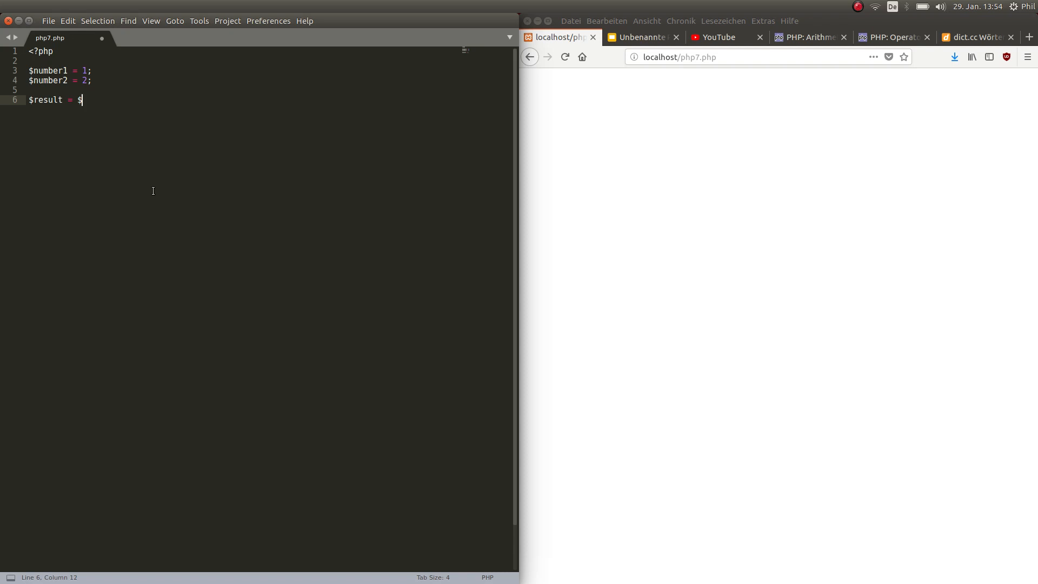
type("number2")
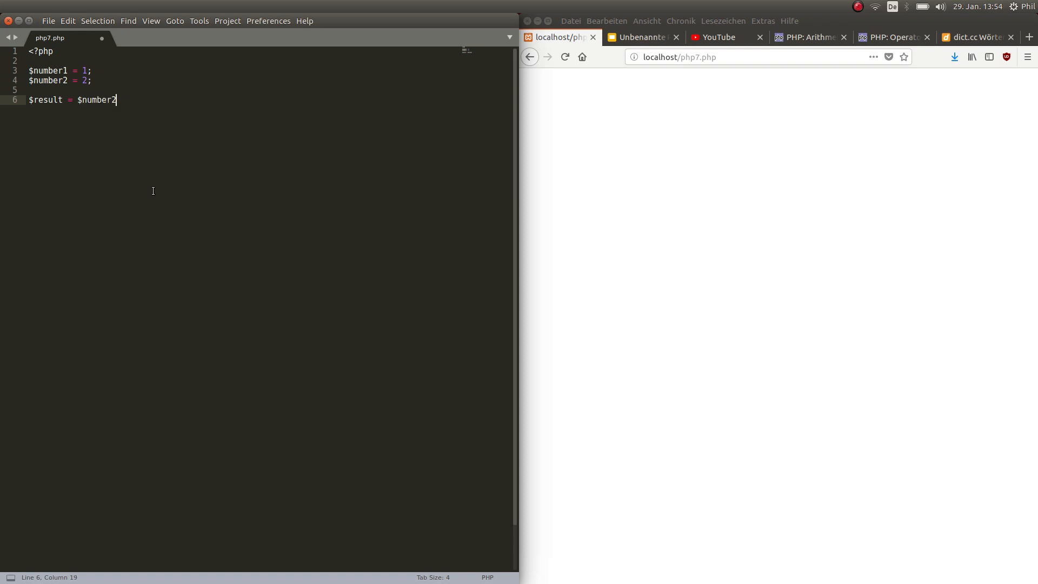
type("+$")
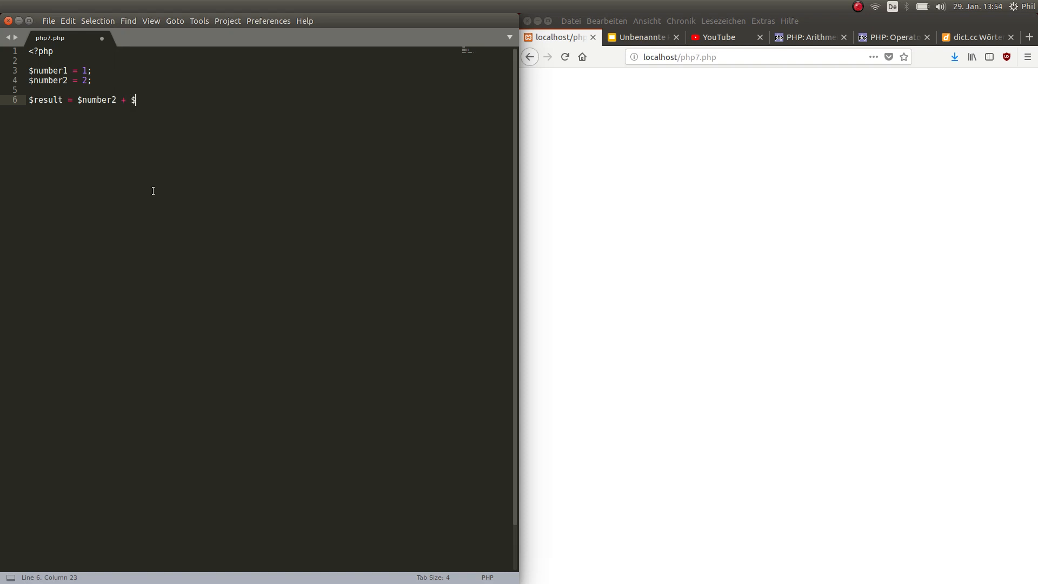
type("number1;")
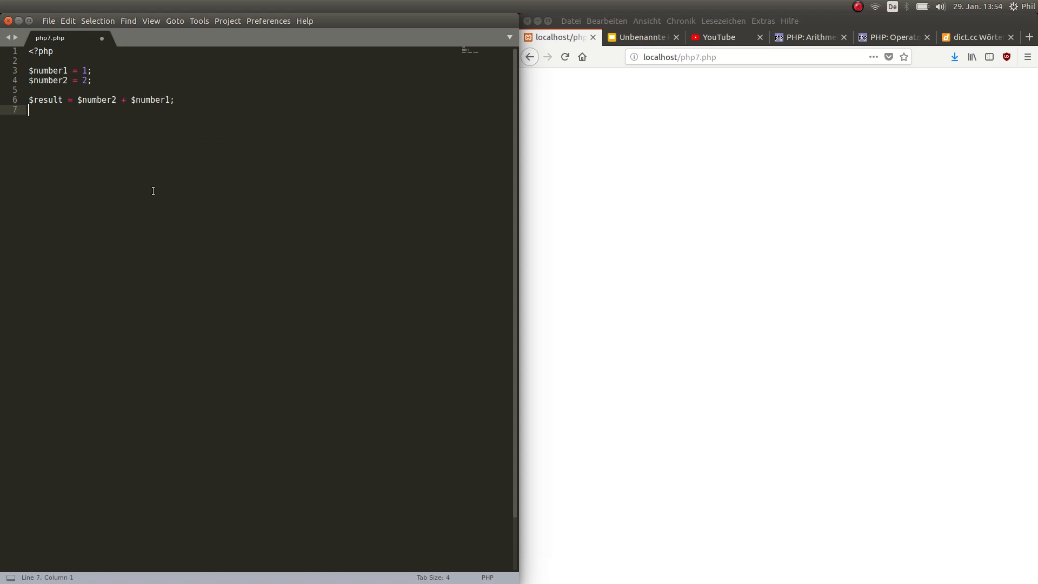
Add echo $result; to print the sum
type("echo $")
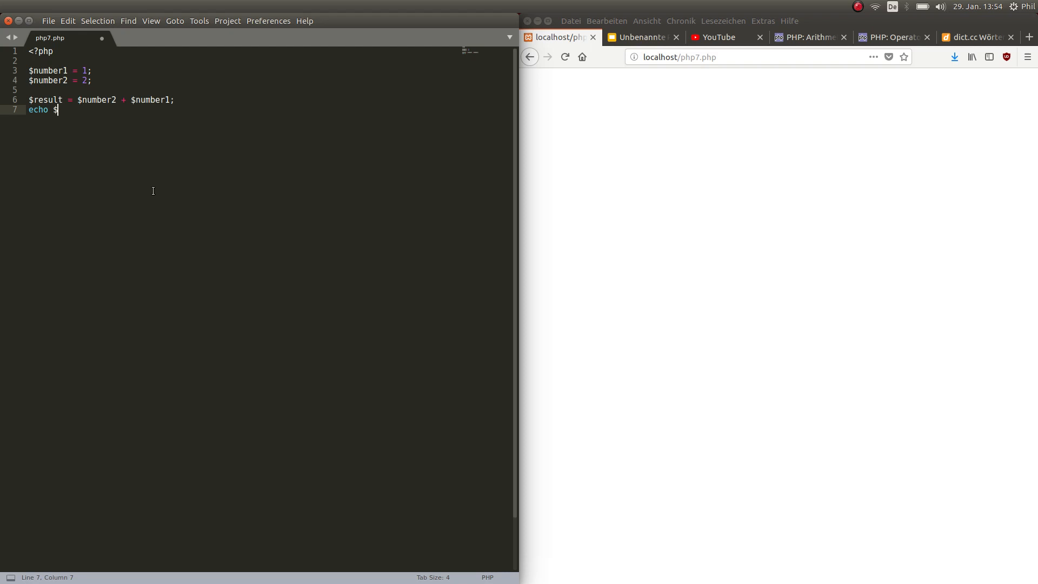
type("result")
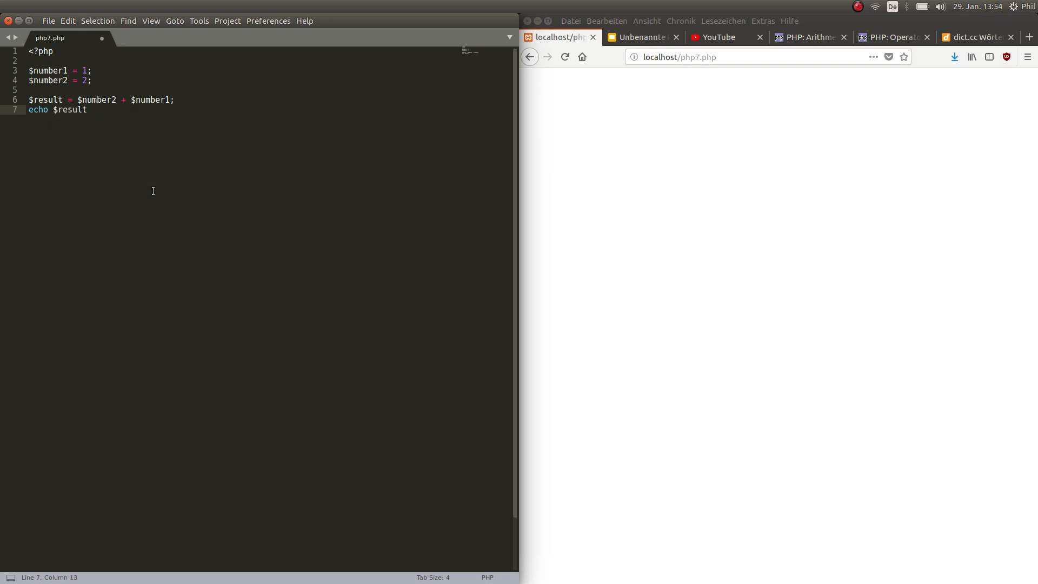
type(";")
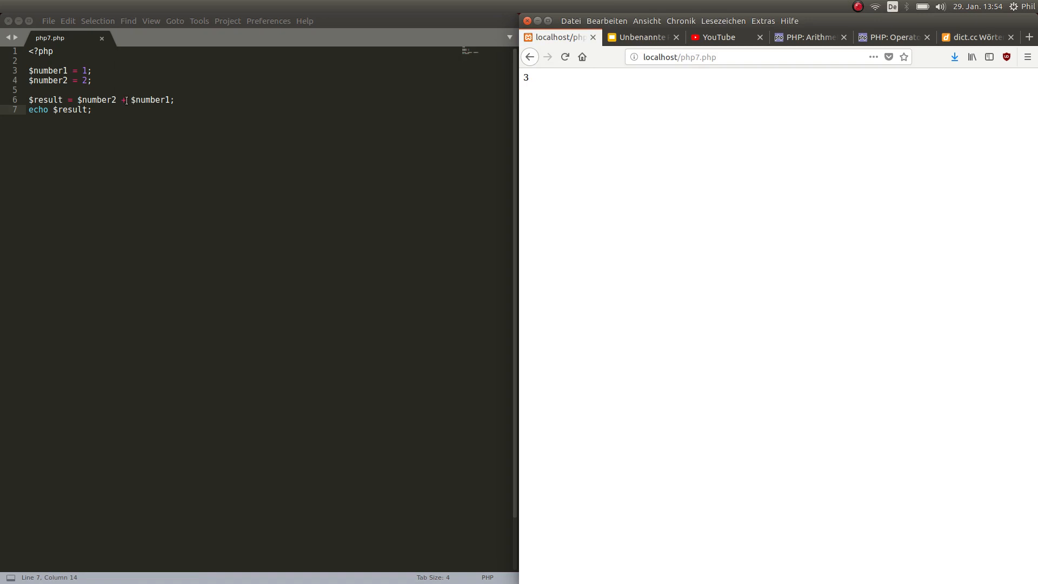
Replace the + with - so $result is $number2 - $number1, giving 1 on the page
key("Backspace")
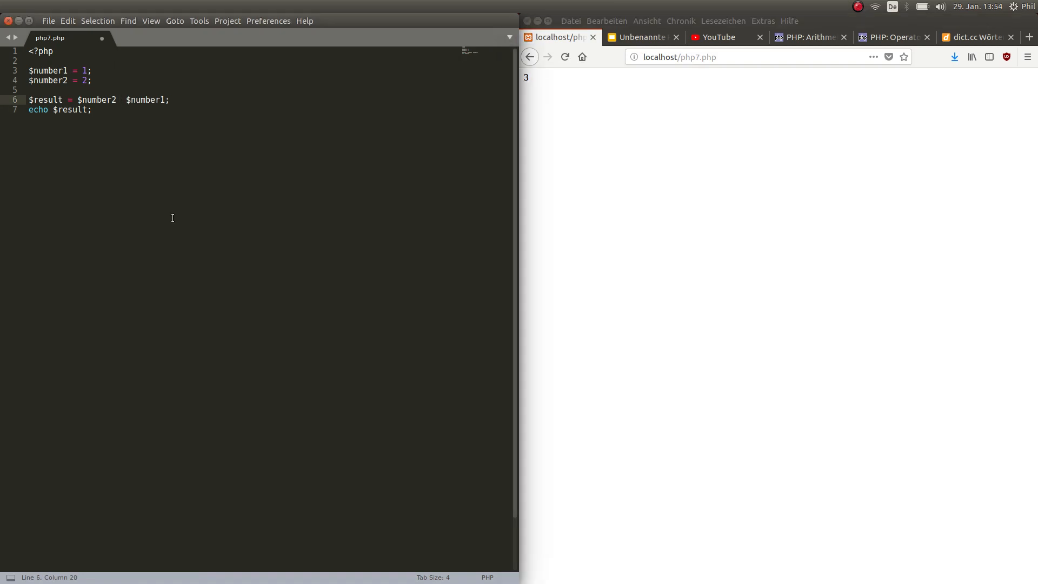
type("-")
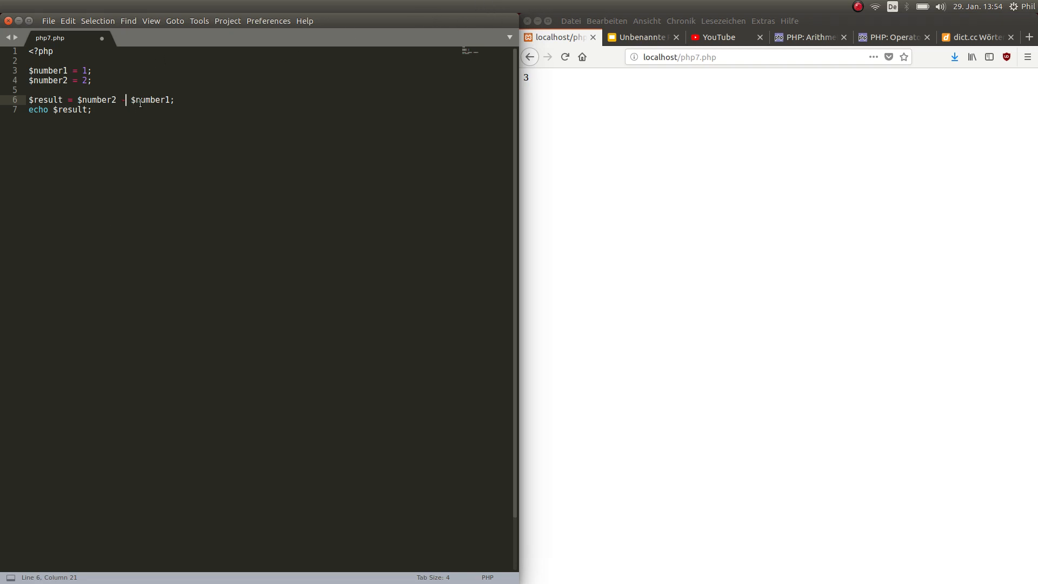
type("-")
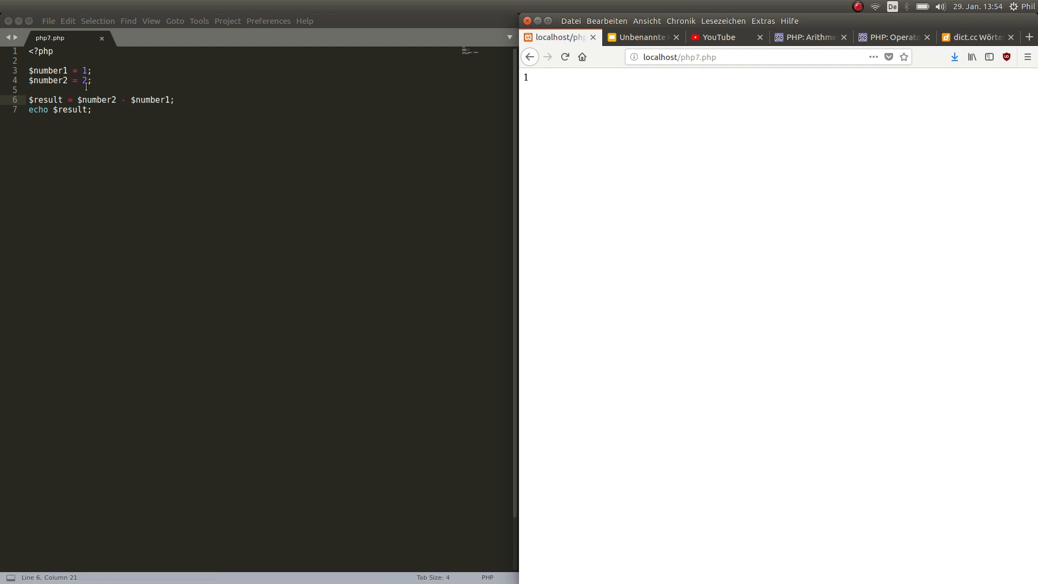
mouse_move(555, 83)
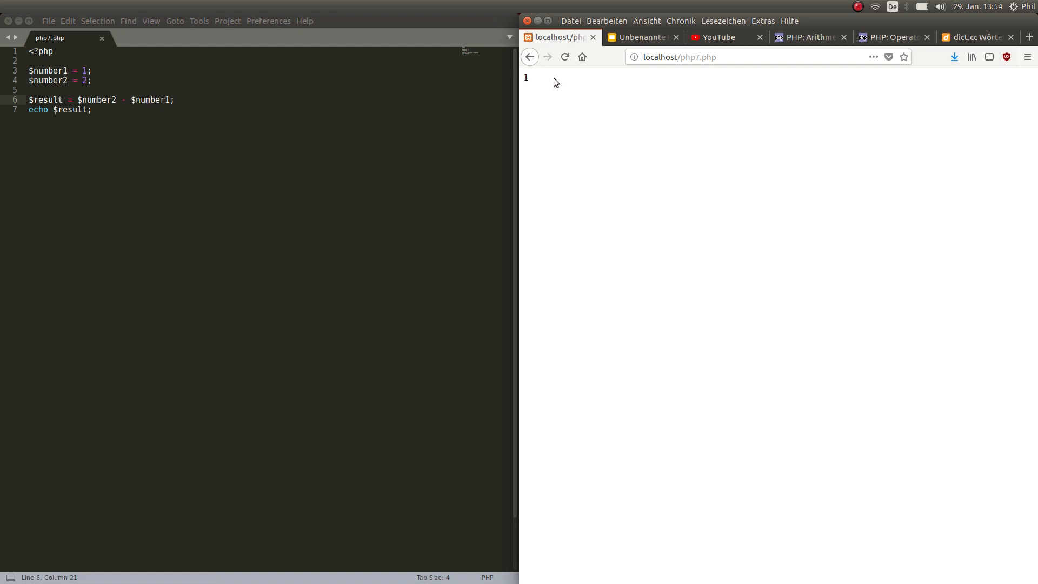
Change $number1 to 10, save, and check the multiplication output 20 in the browser
left_click(638, 37)
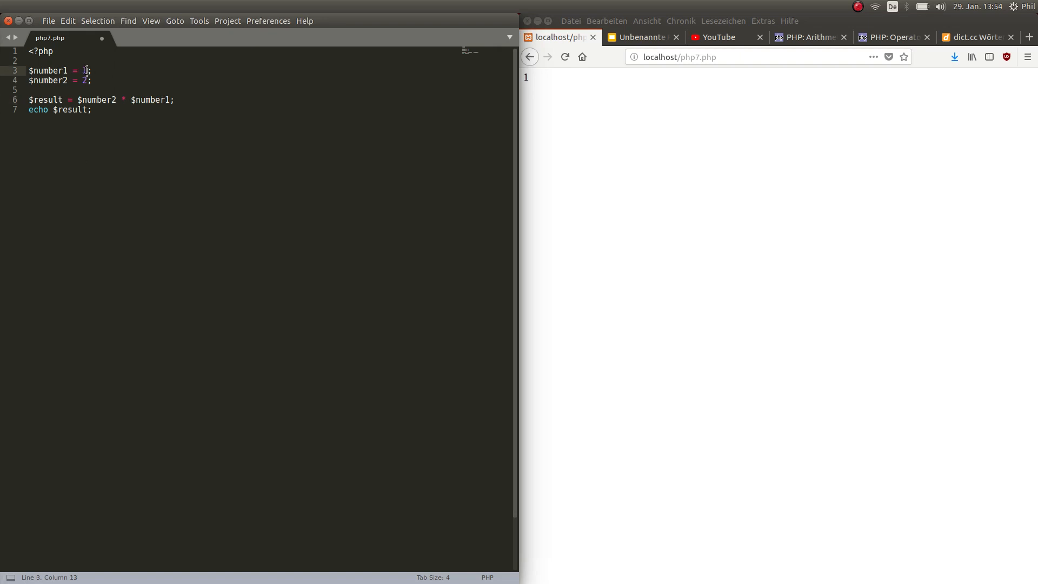
type("0")
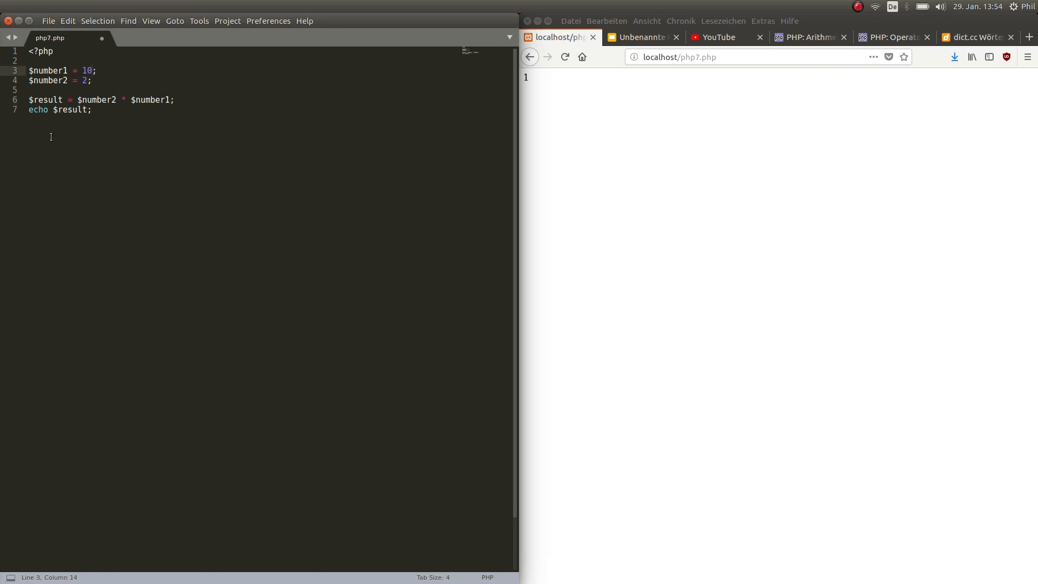
key("ctrl+s")
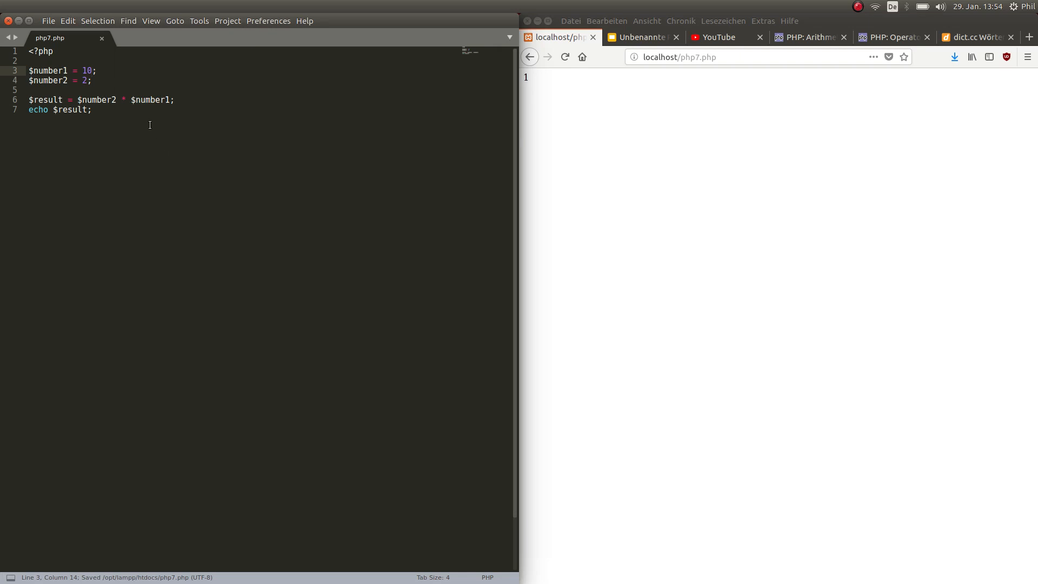
left_click(173, 100)
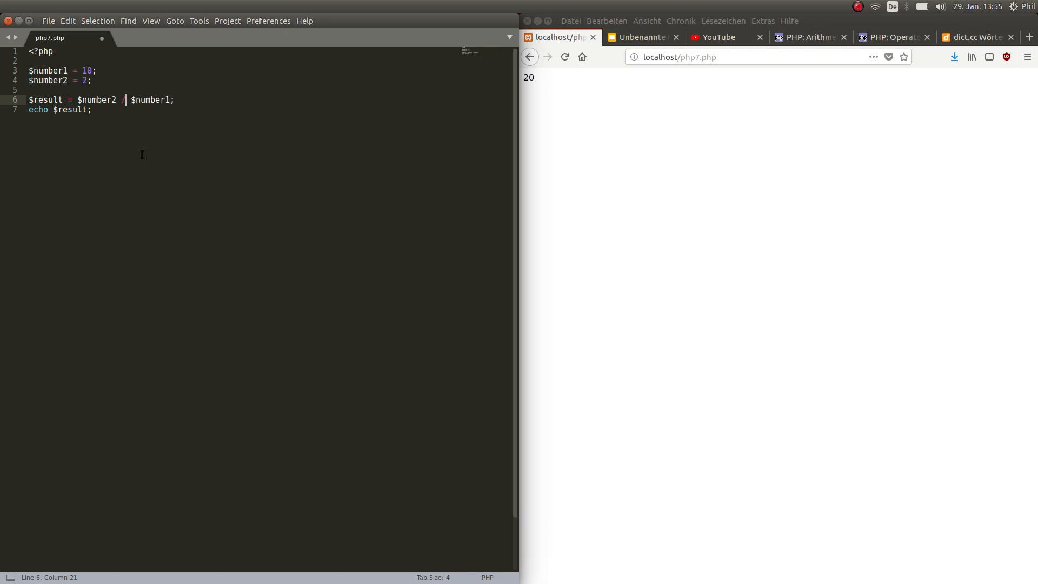
Make the operator / so $result is $number2 / $number1, outputting 0.2
type("/")
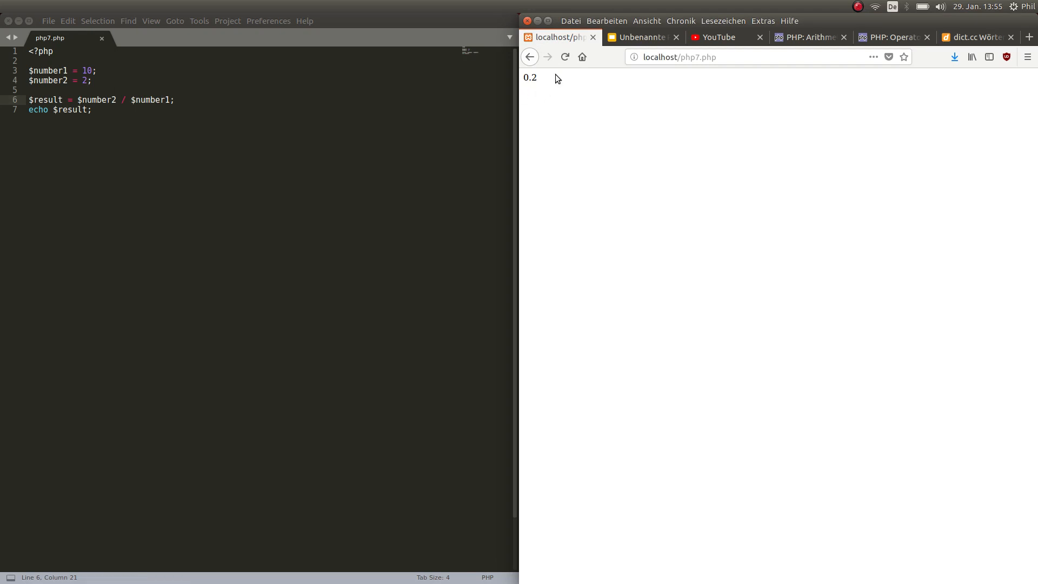
mouse_move(547, 93)
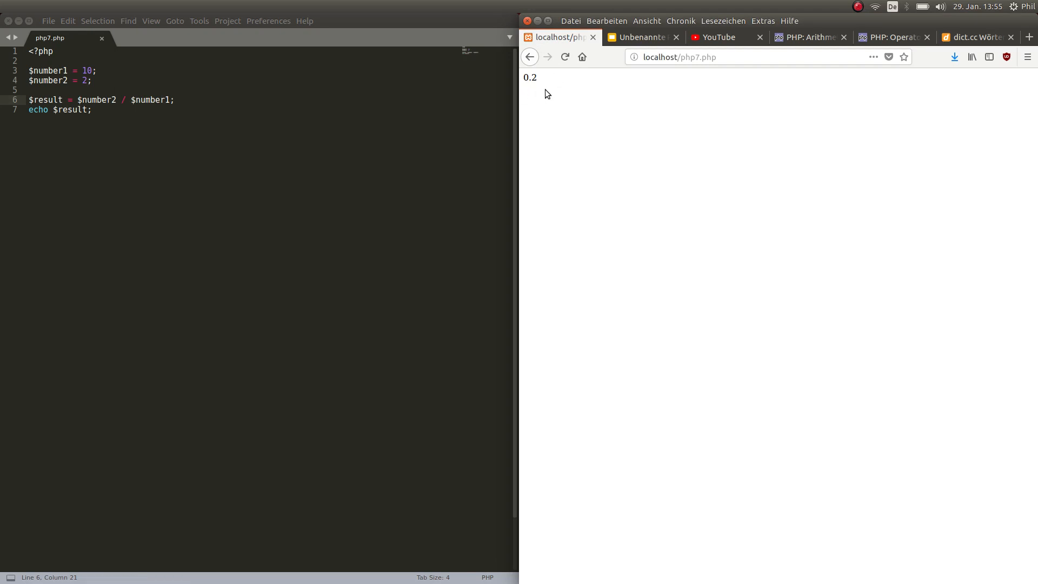
mouse_move(585, 120)
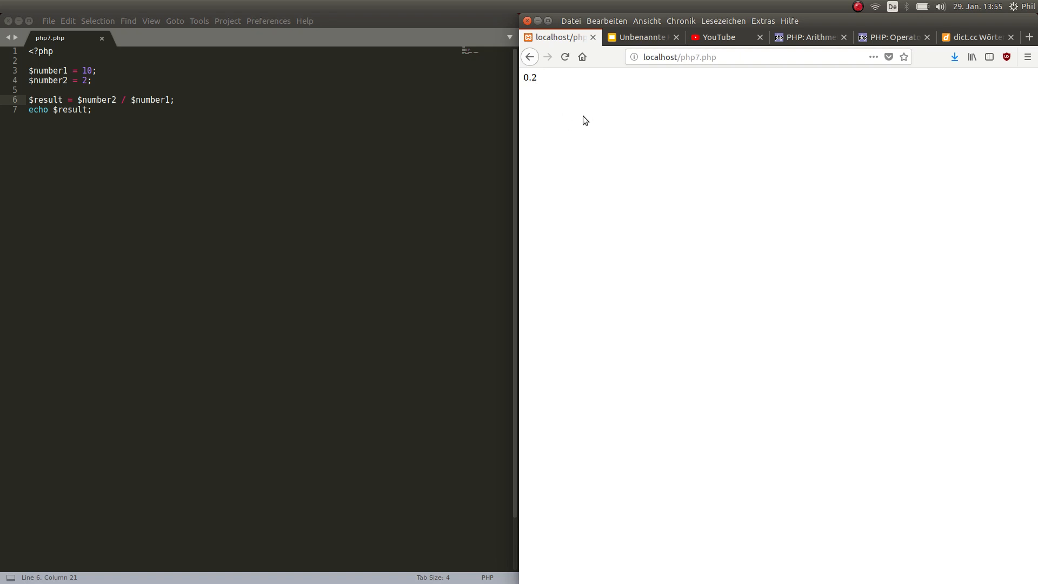
mouse_move(583, 130)
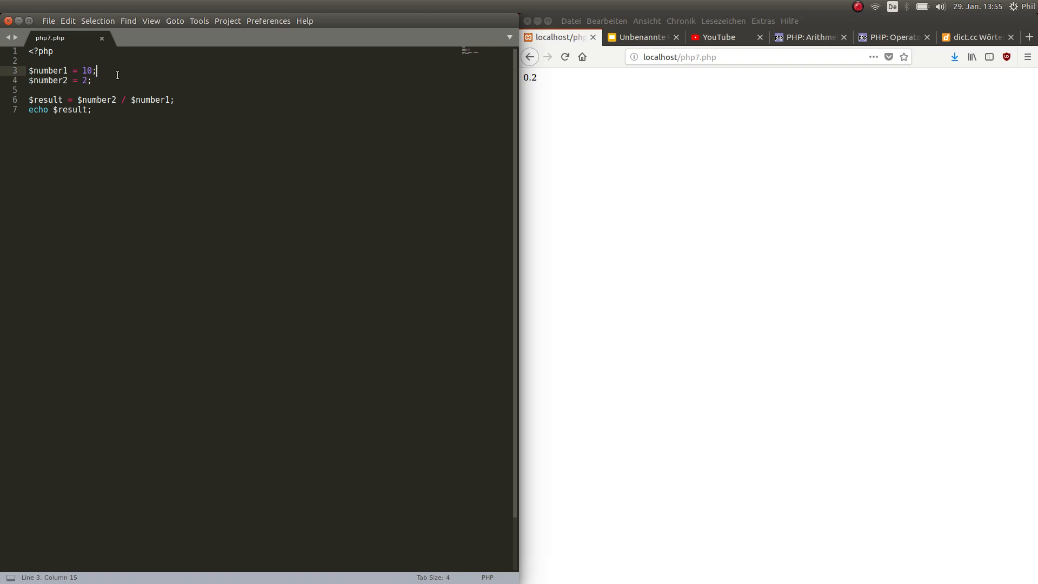
mouse_move(497, 50)
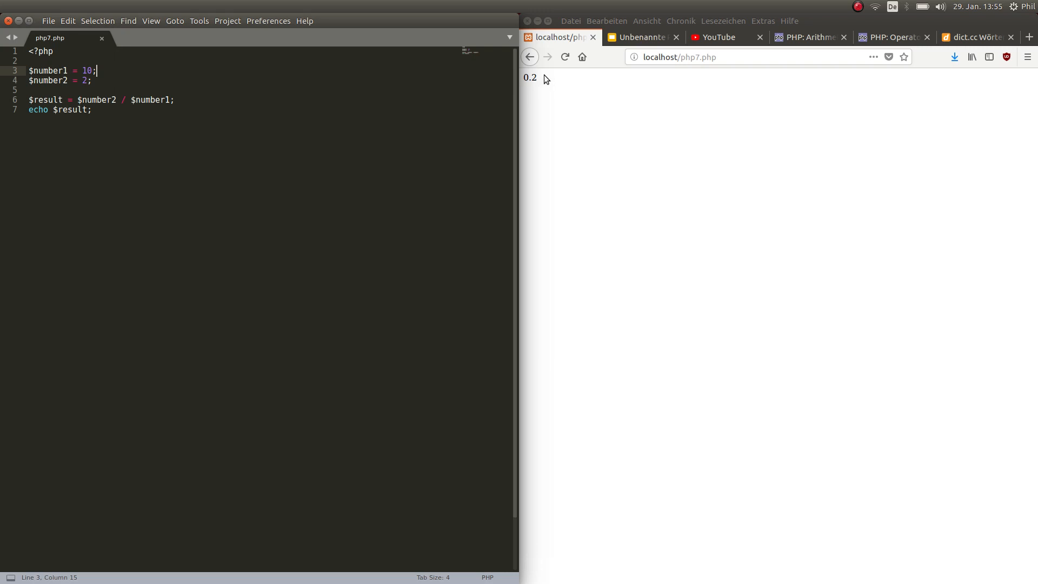
mouse_move(568, 86)
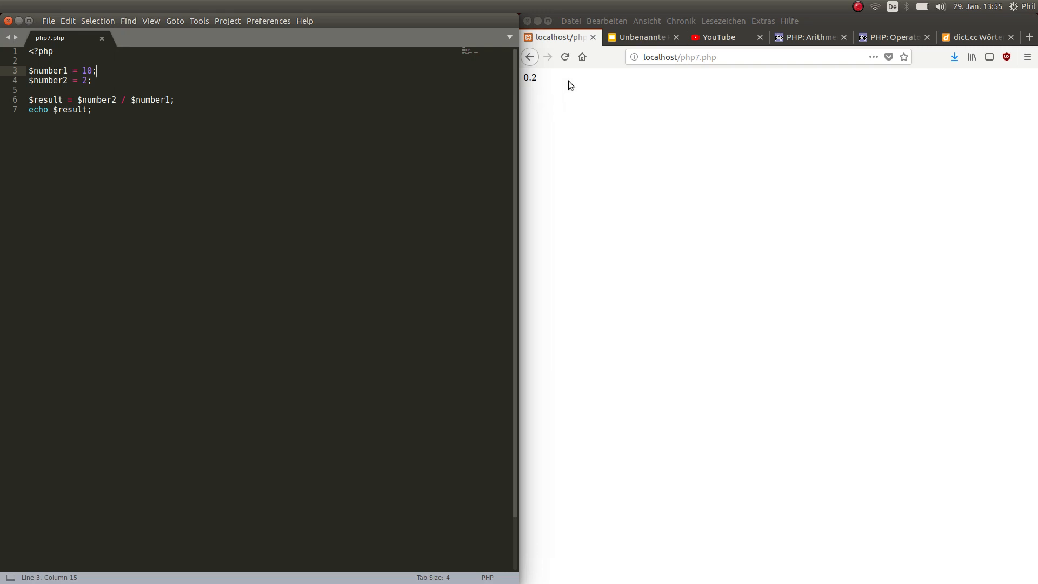
mouse_move(541, 89)
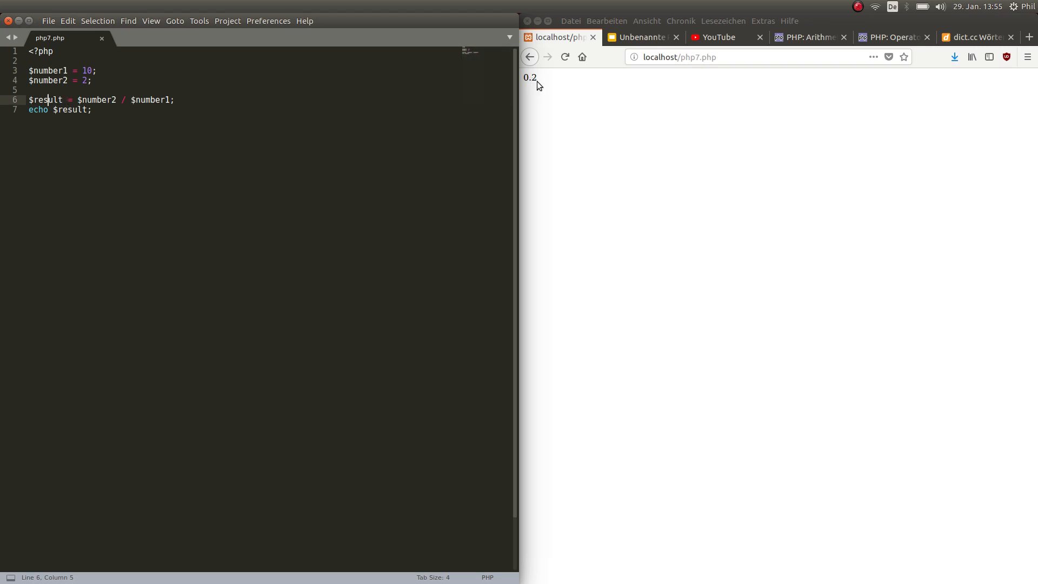
mouse_move(586, 80)
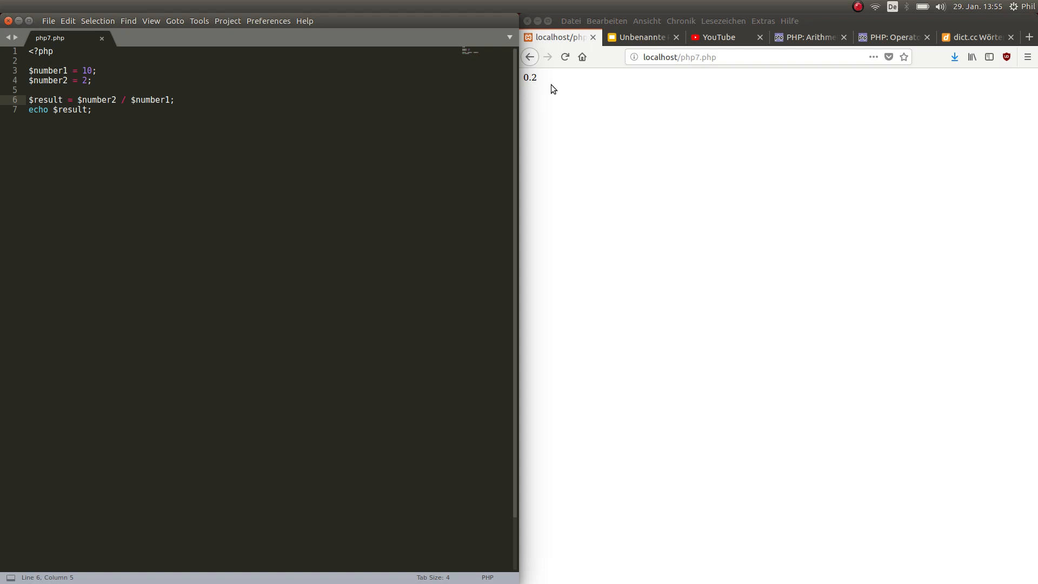
mouse_move(590, 154)
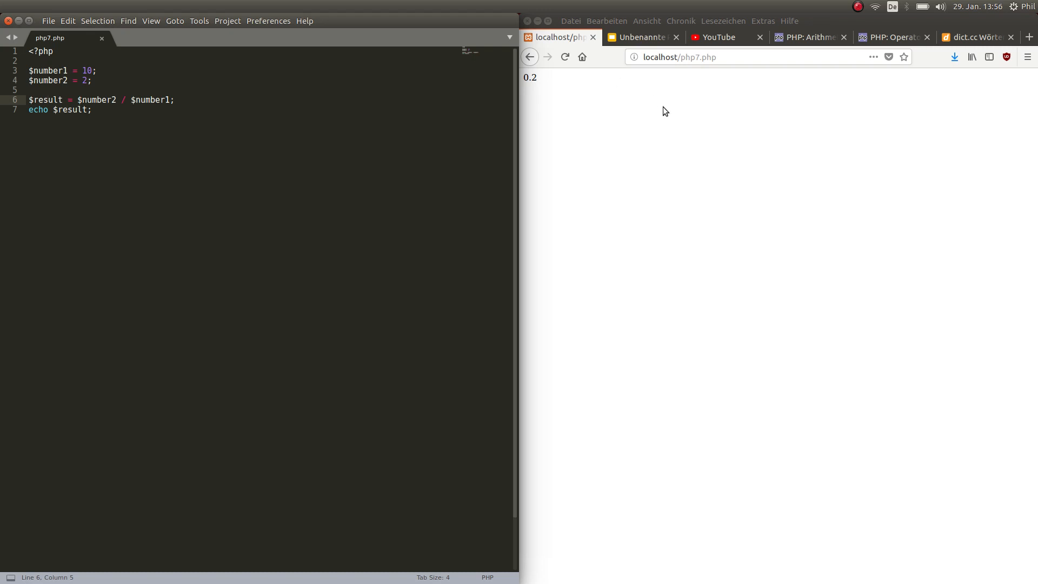
mouse_move(670, 94)
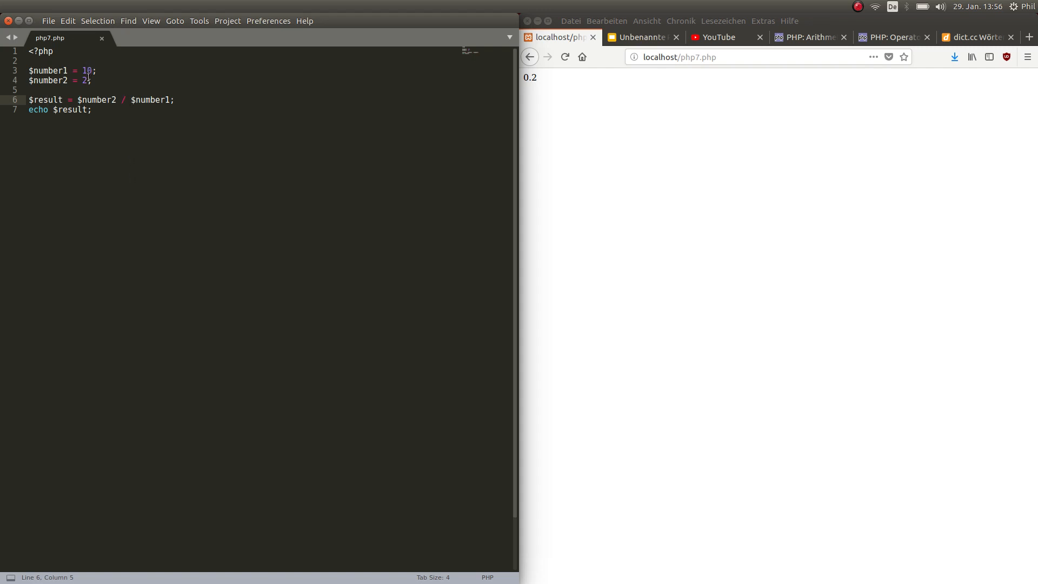
Set up $number2 % $number1 with values 20 and 9, then start a note of 20 below the code
type("0")
left_click(65, 70)
type("5")
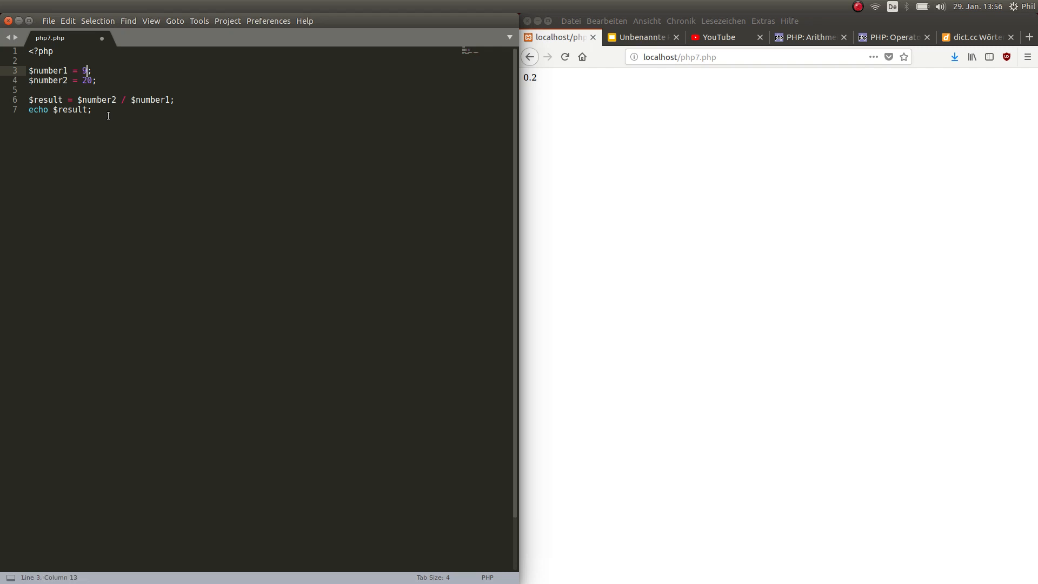
left_click(123, 100)
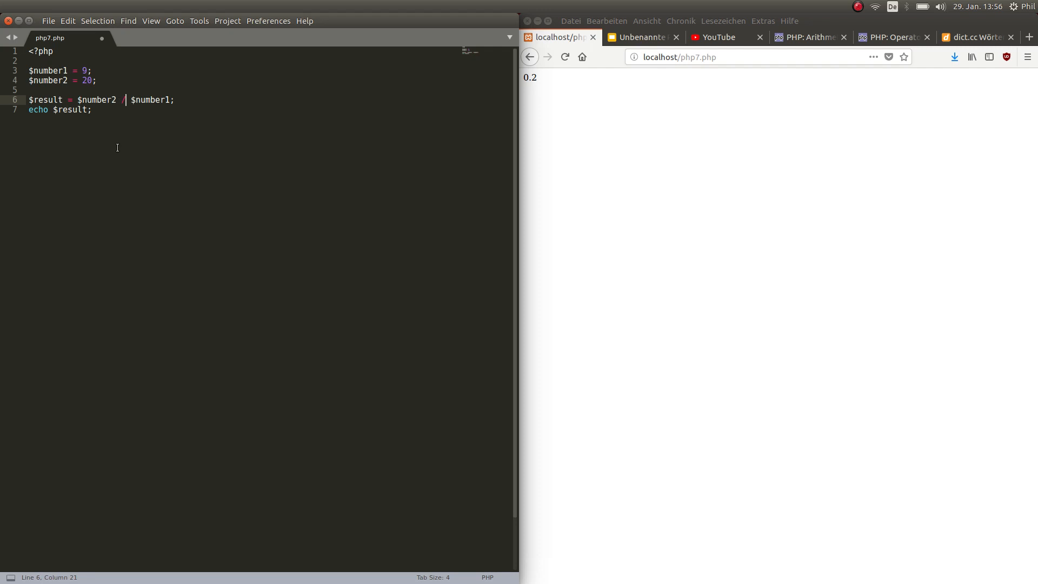
key("BackSpace")
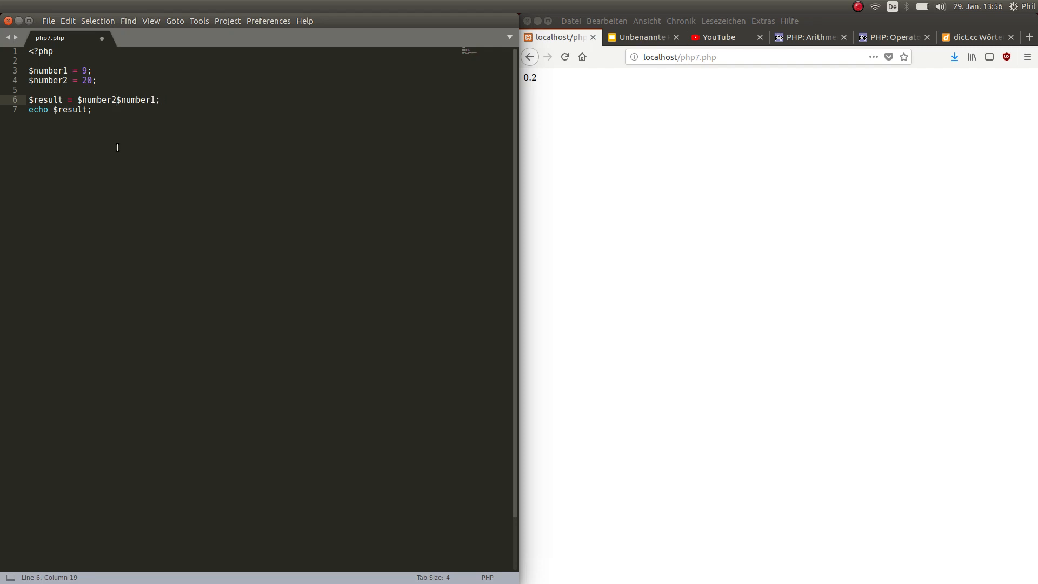
type("\" \"")
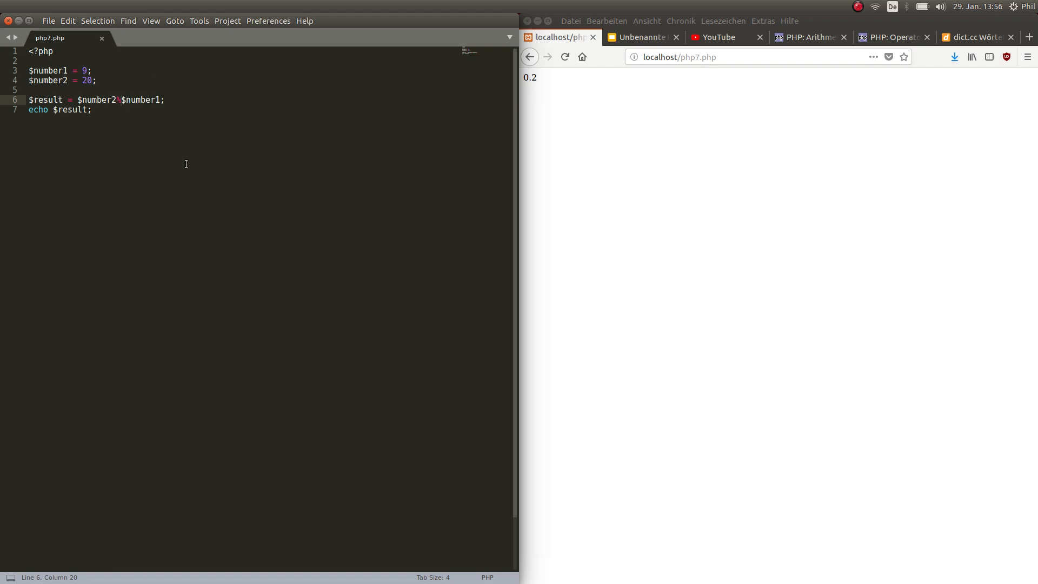
mouse_move(241, 136)
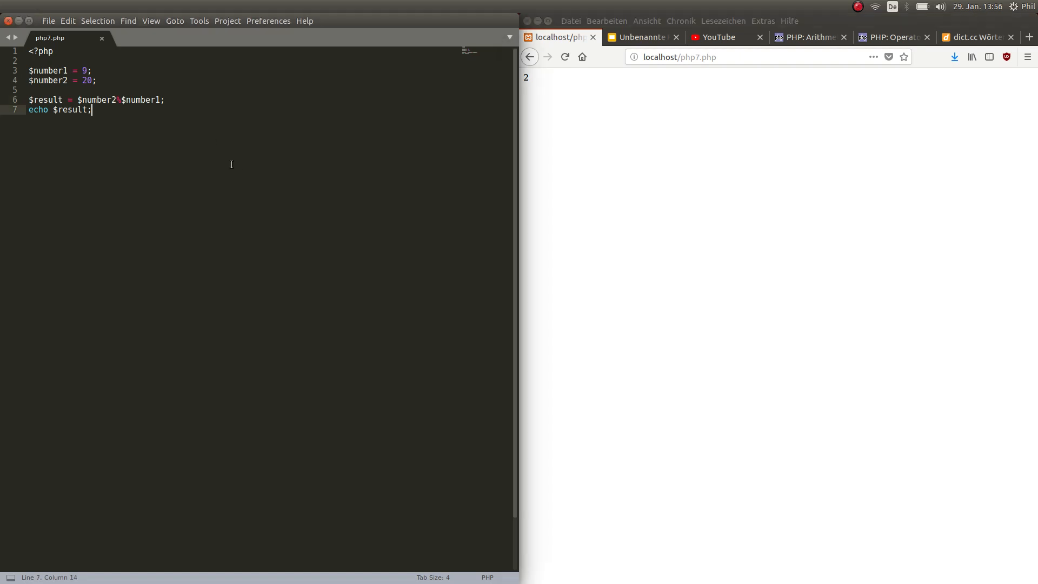
type("20")
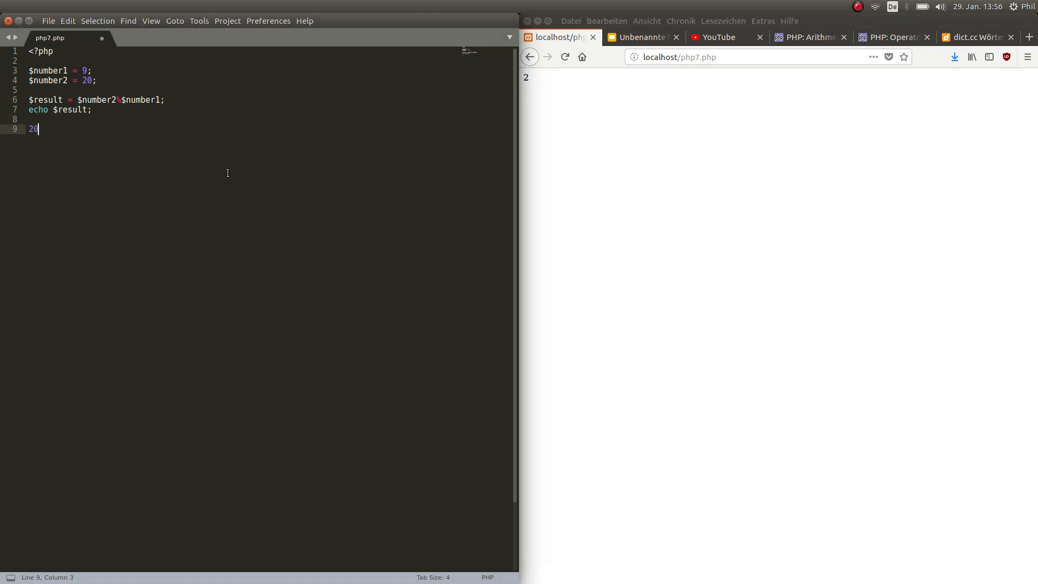
Complete the worked note 20/9=2 below the code
type("/9=")
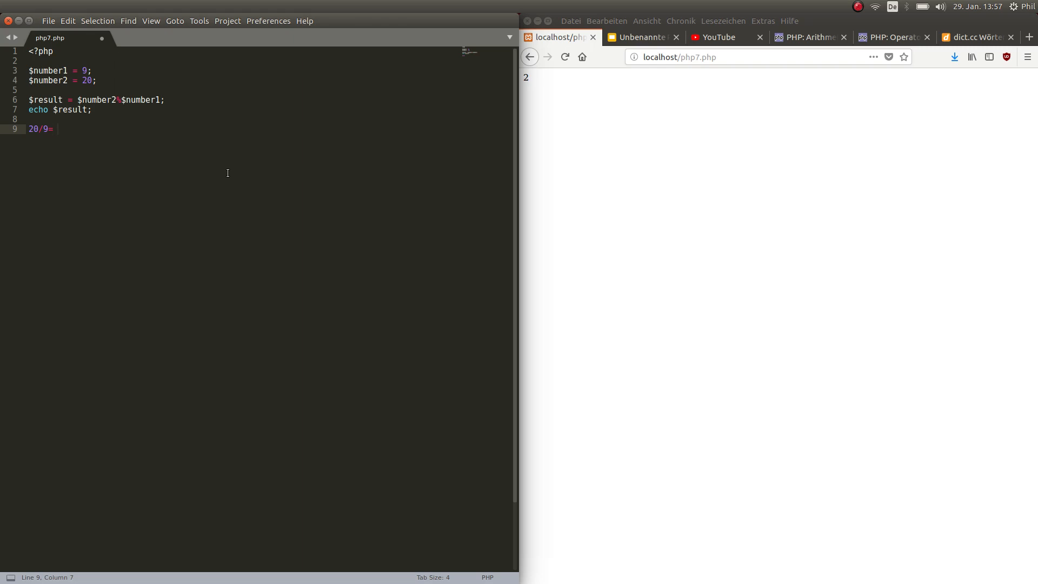
type("2")
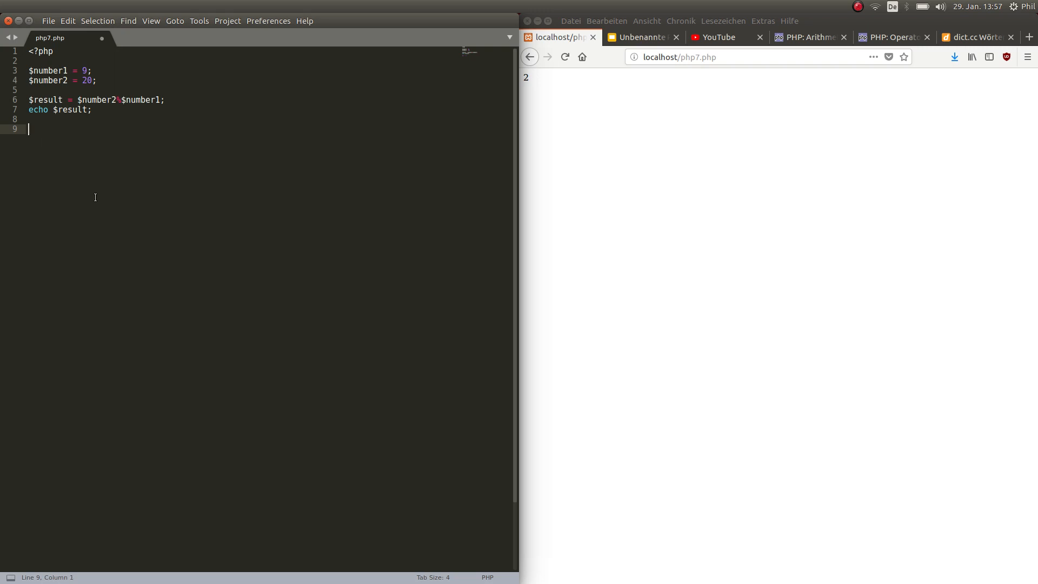
mouse_move(30, 122)
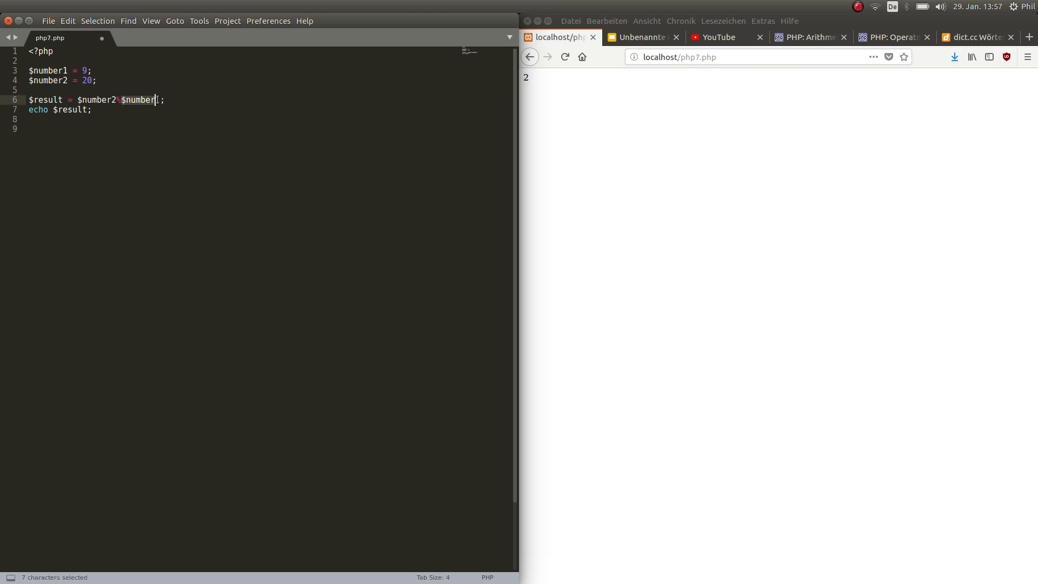
Make $result = $number1 % 2, reload to see 1, then return to the Slides tab
type("%2")
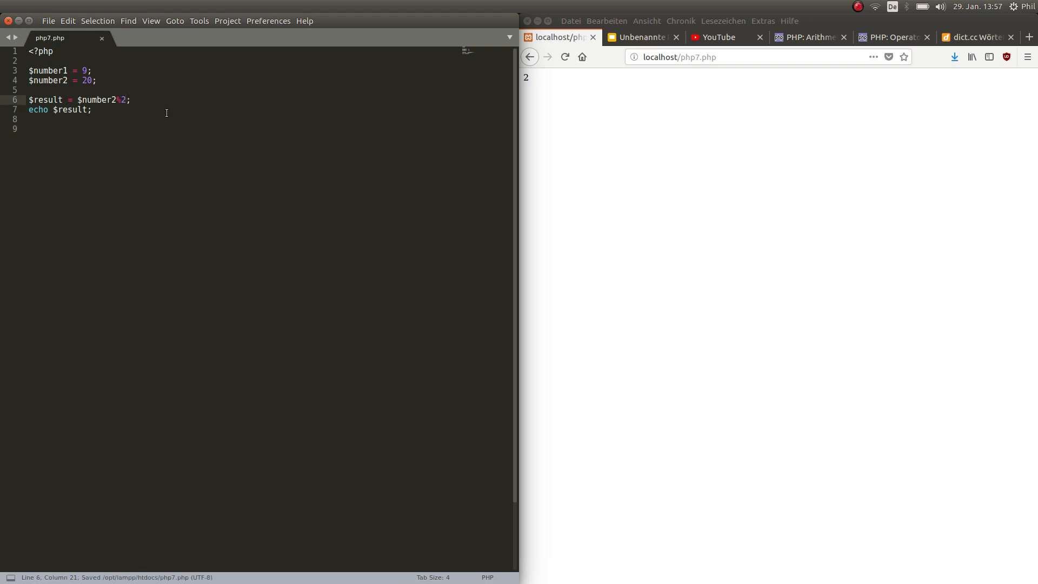
mouse_move(139, 122)
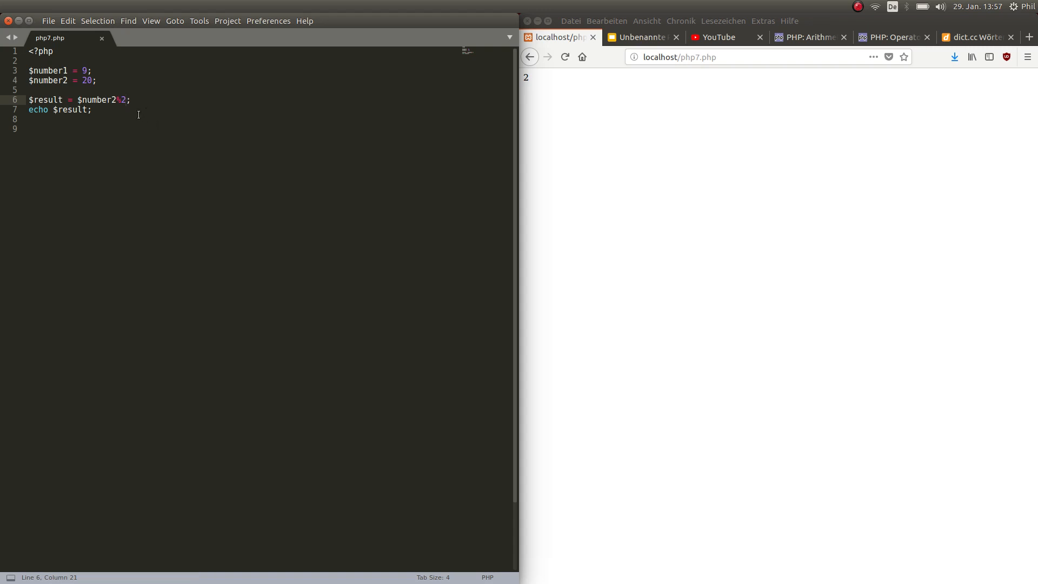
mouse_move(88, 139)
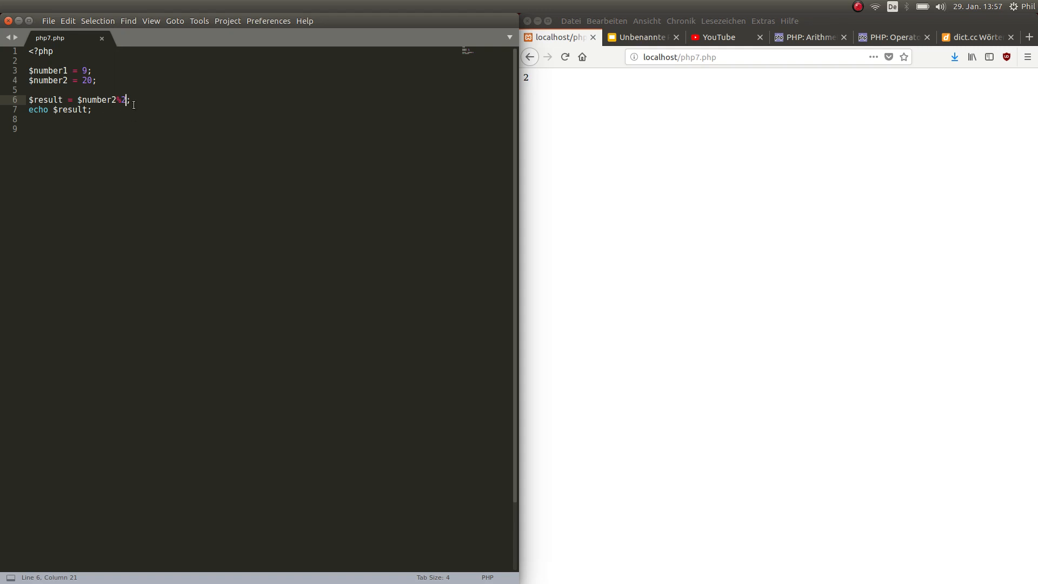
mouse_move(161, 141)
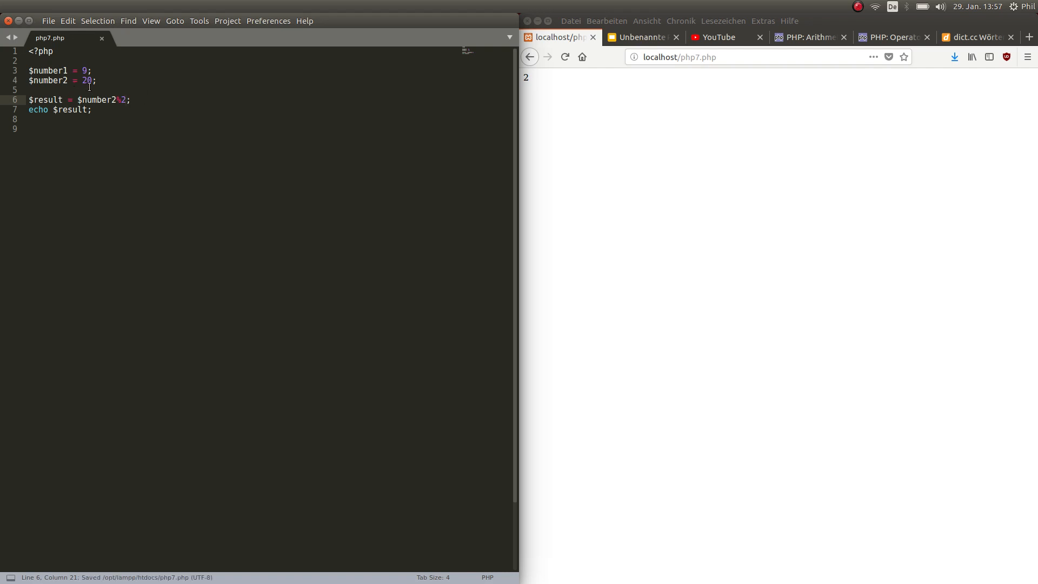
left_click(564, 56)
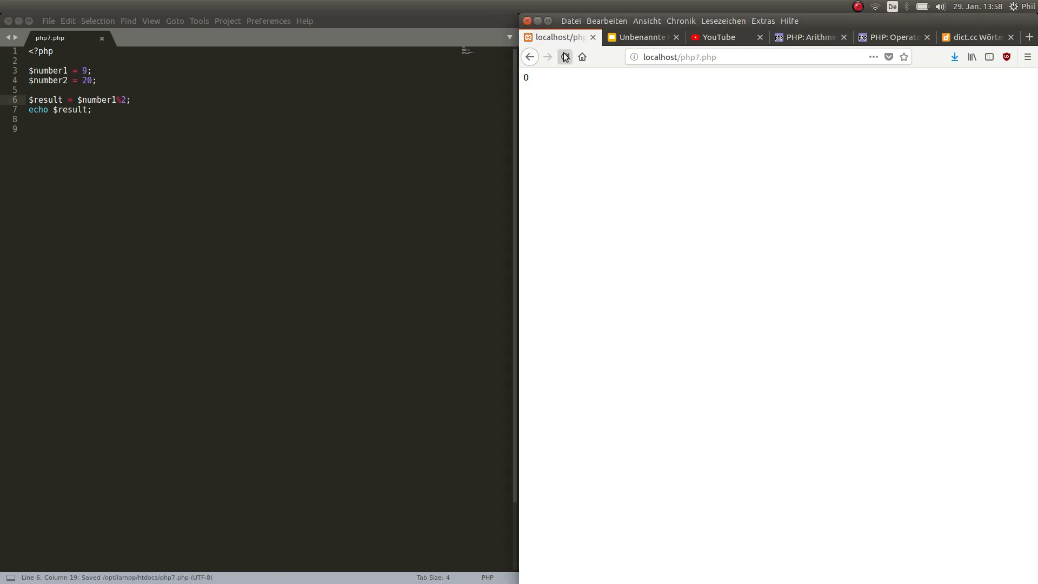
left_click(564, 56)
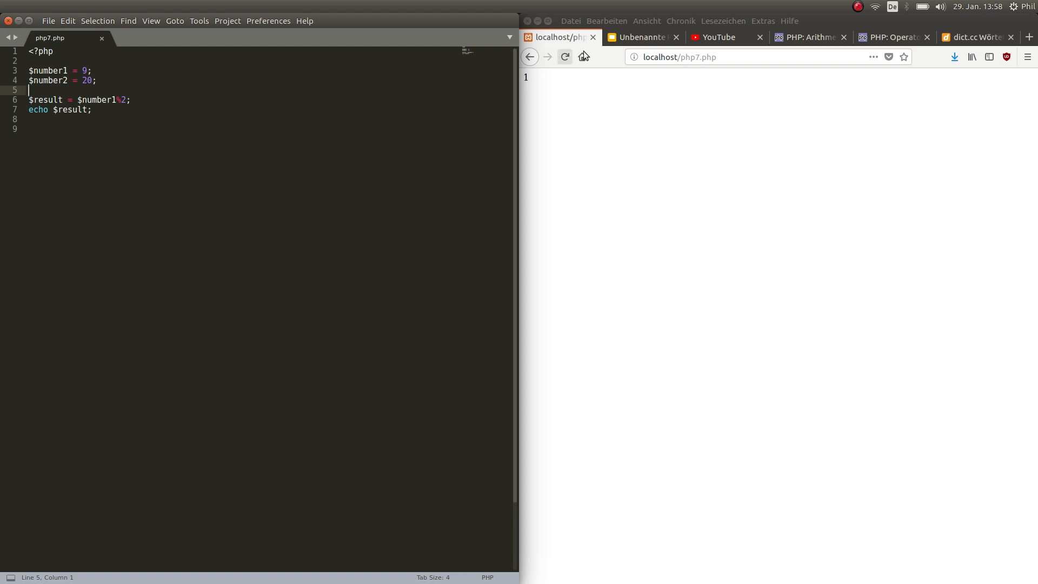
left_click(639, 37)
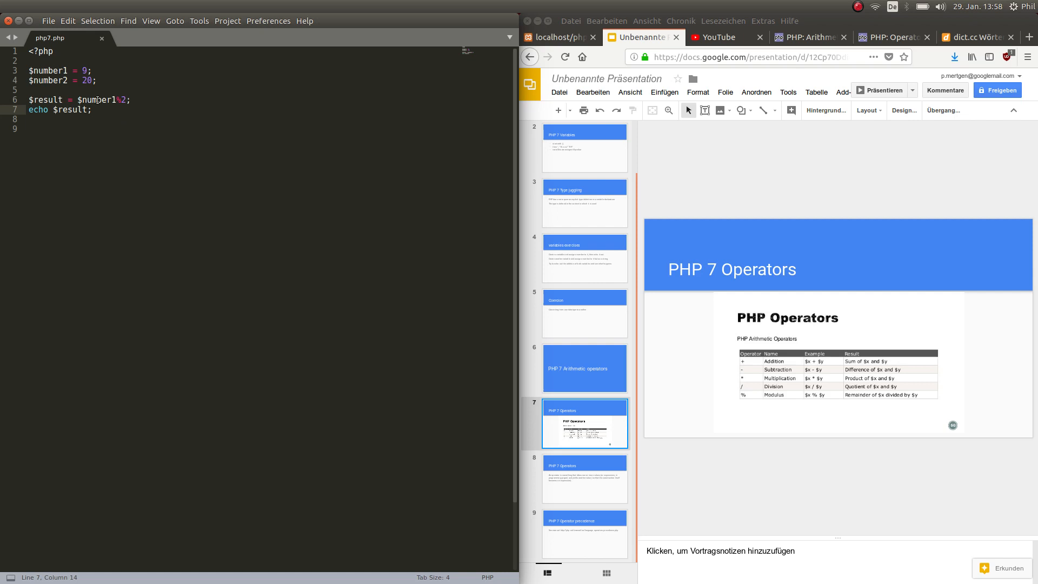
Replace the modulo lines with $number1++; and echo $number1;, then view the php7.php page
left_click(29, 90)
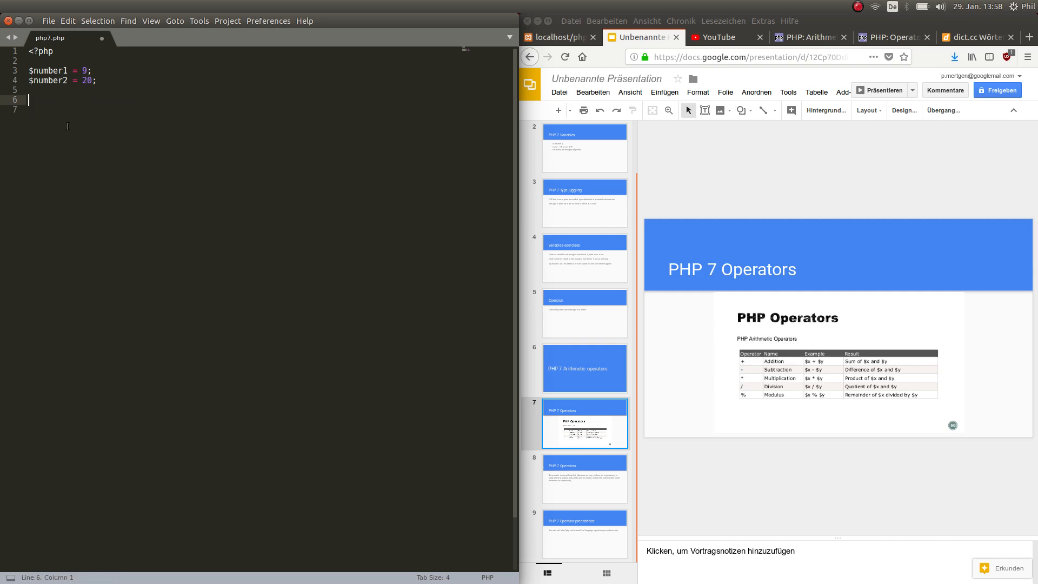
type("$number")
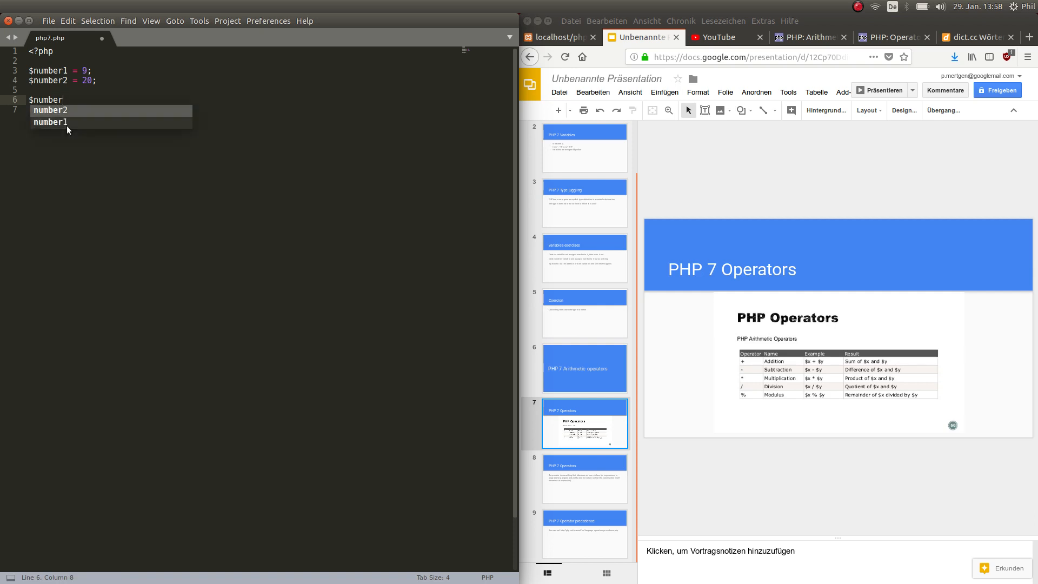
type("1++")
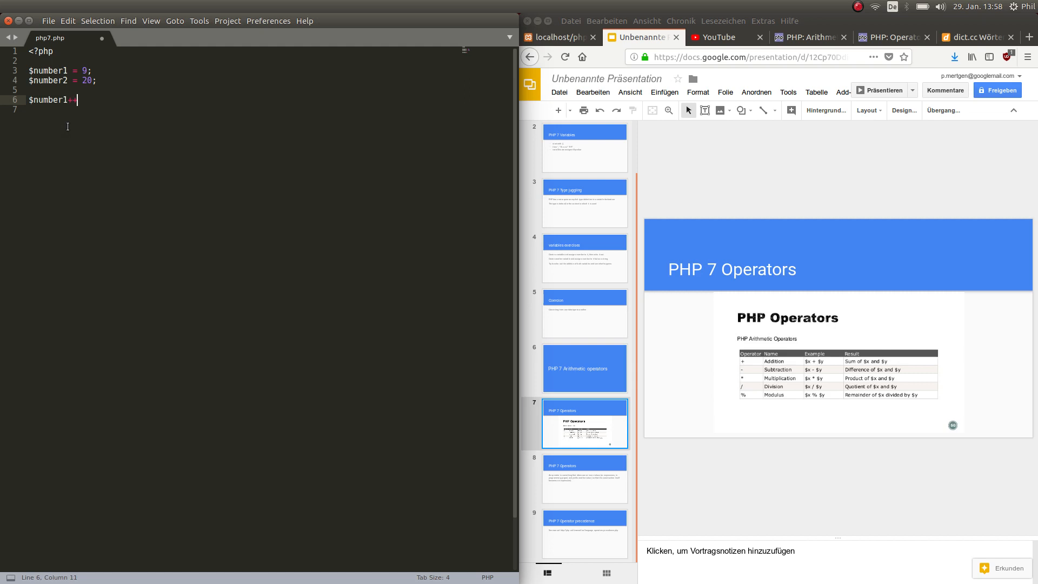
type("+;")
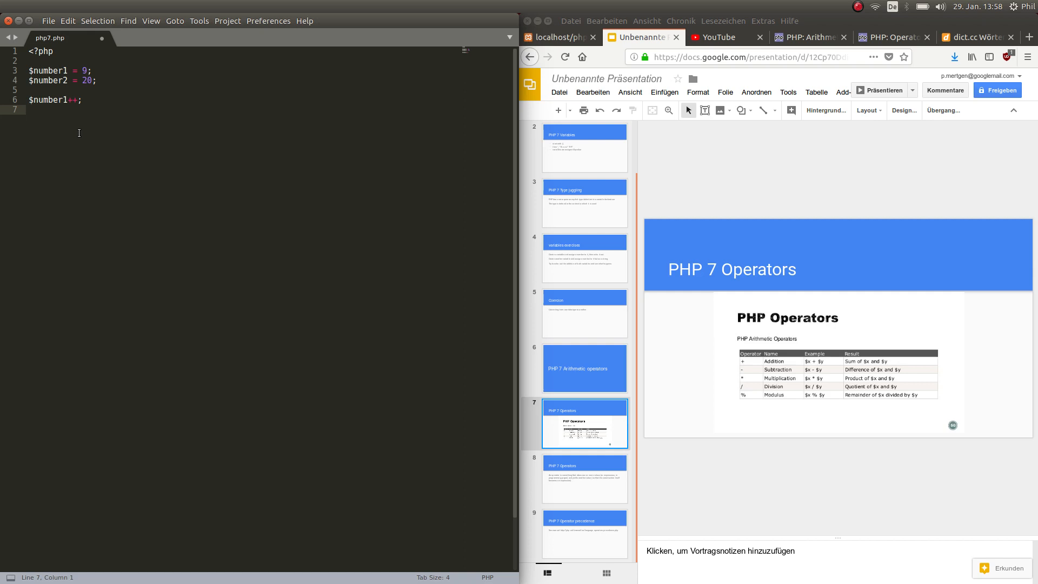
type("echo $")
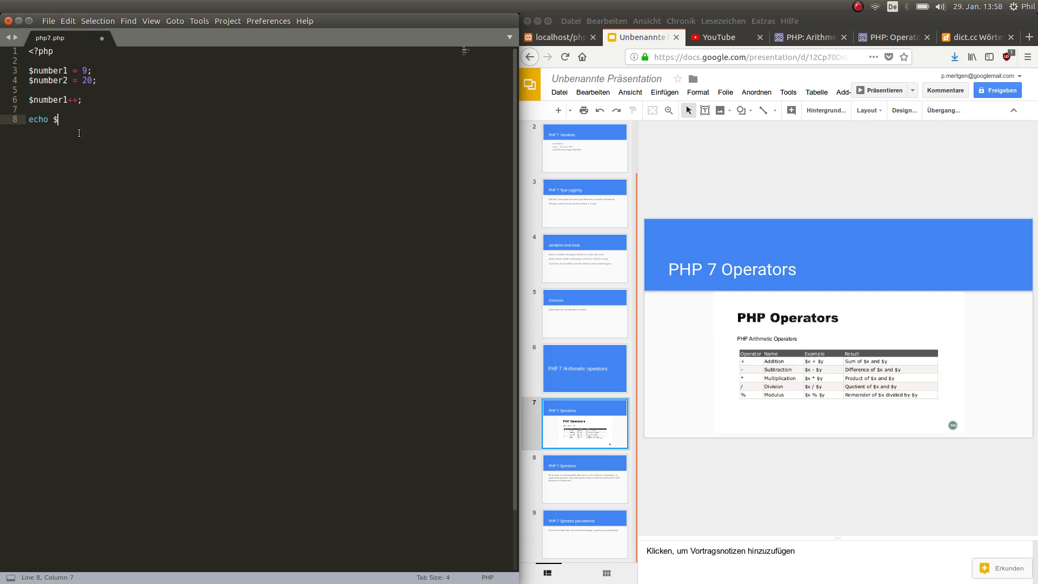
type("number1")
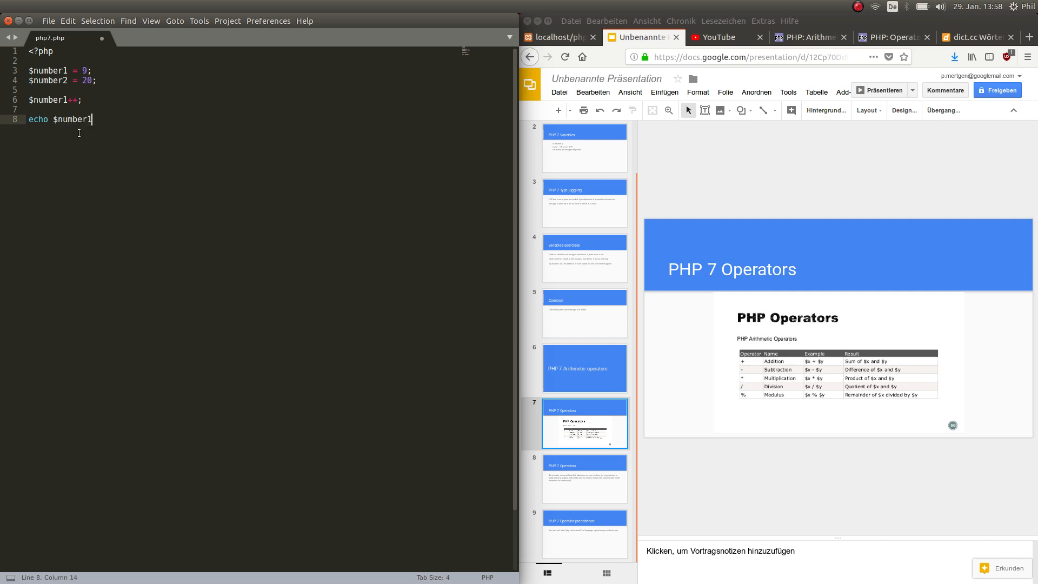
type(";")
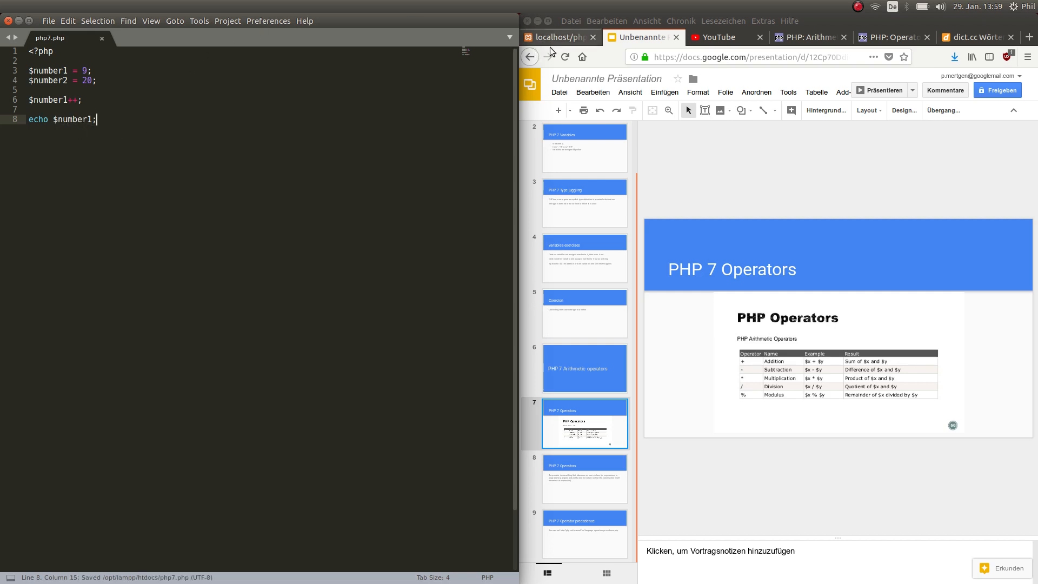
left_click(559, 36)
type("--")
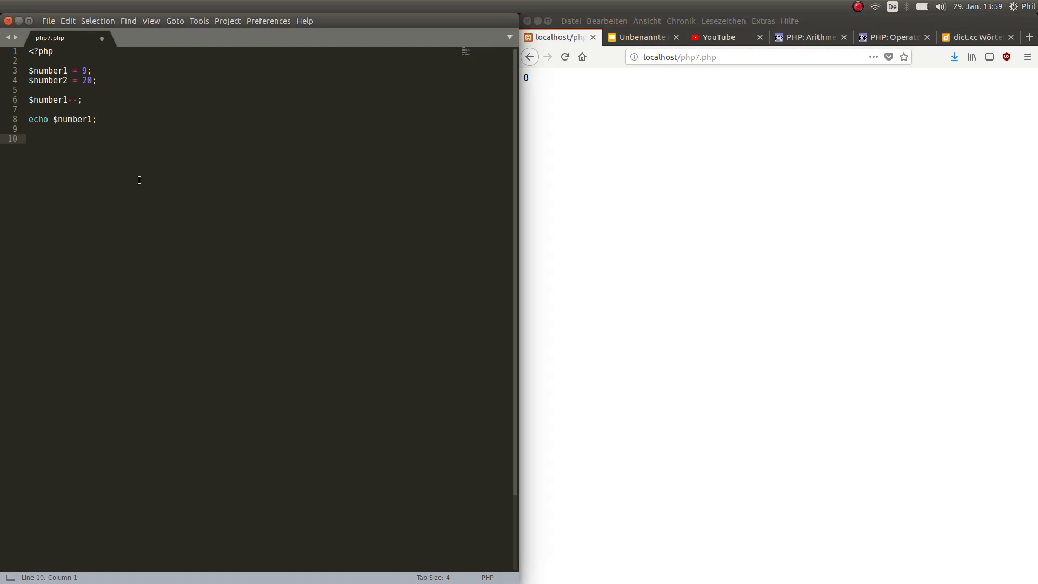
Show slide 8 on operators, then slide 9, PHP 7 Operator precedence, in Google Slides
left_click(638, 37)
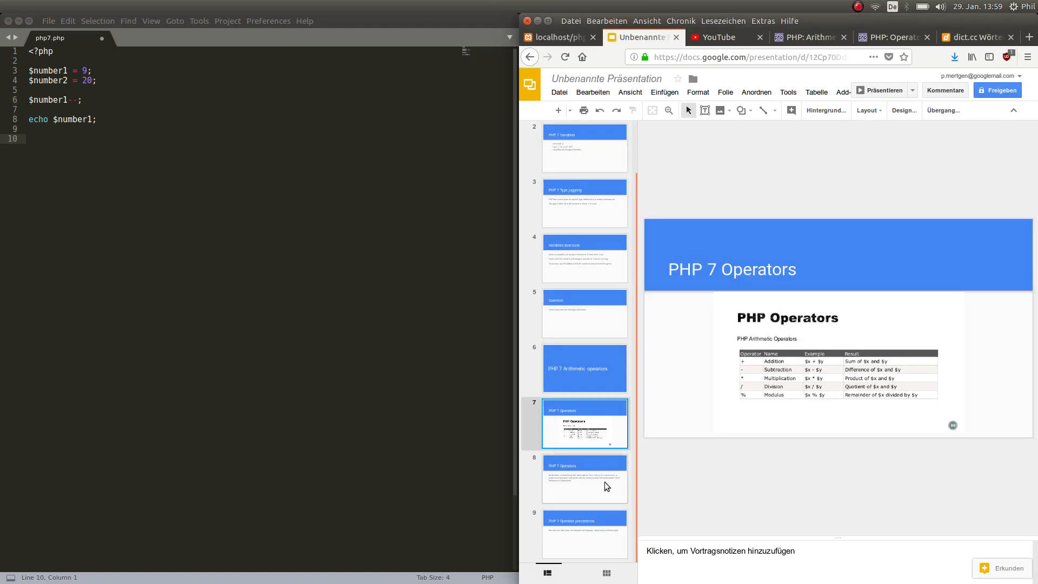
left_click(584, 478)
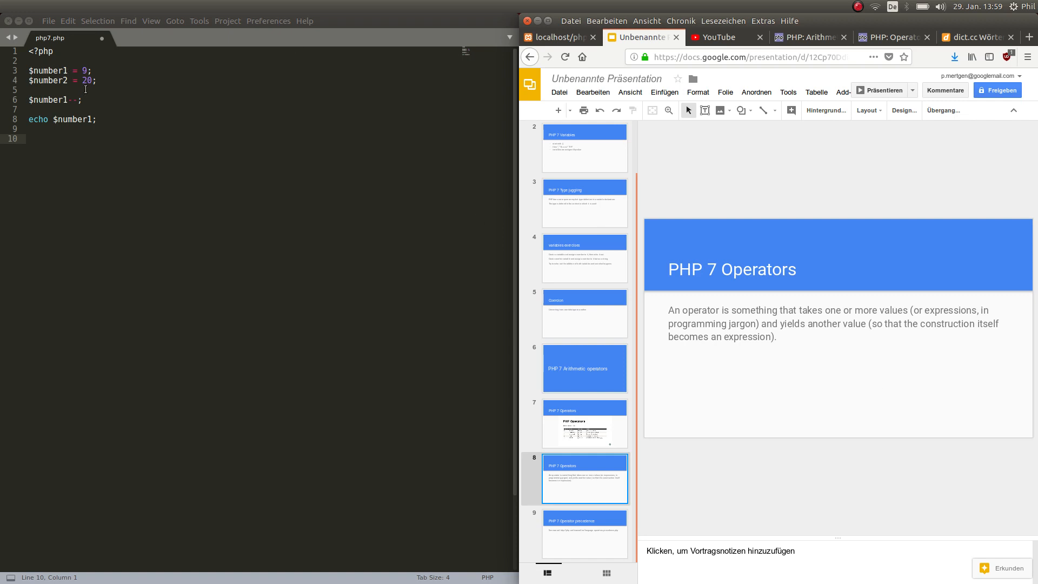
mouse_move(792, 406)
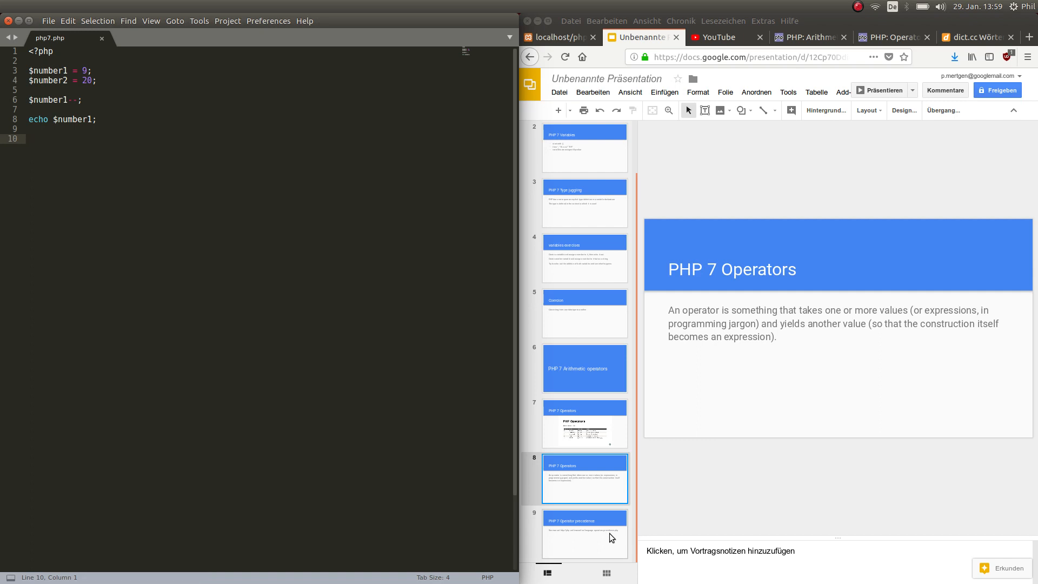
left_click(584, 534)
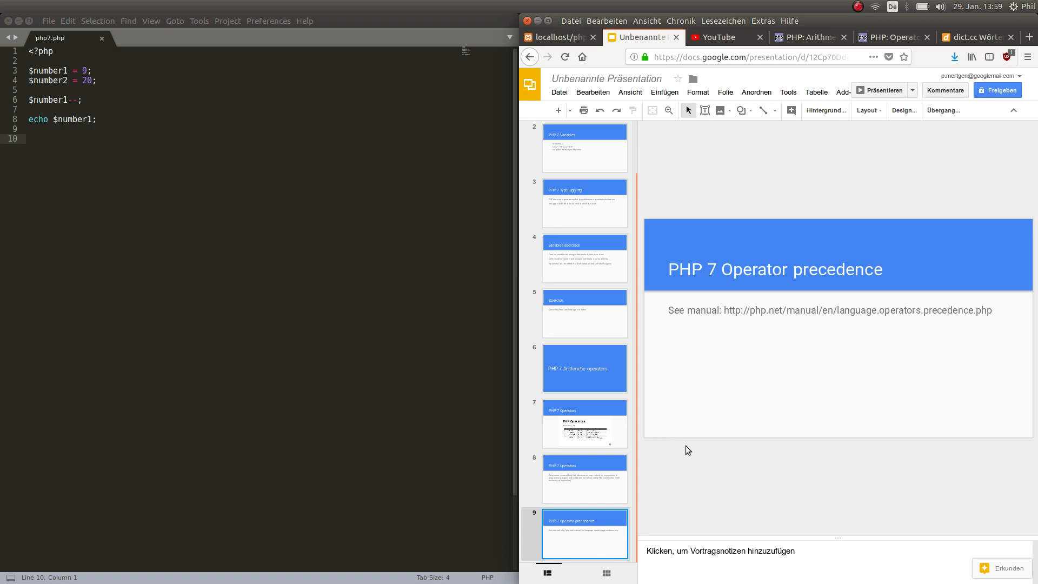
mouse_move(765, 359)
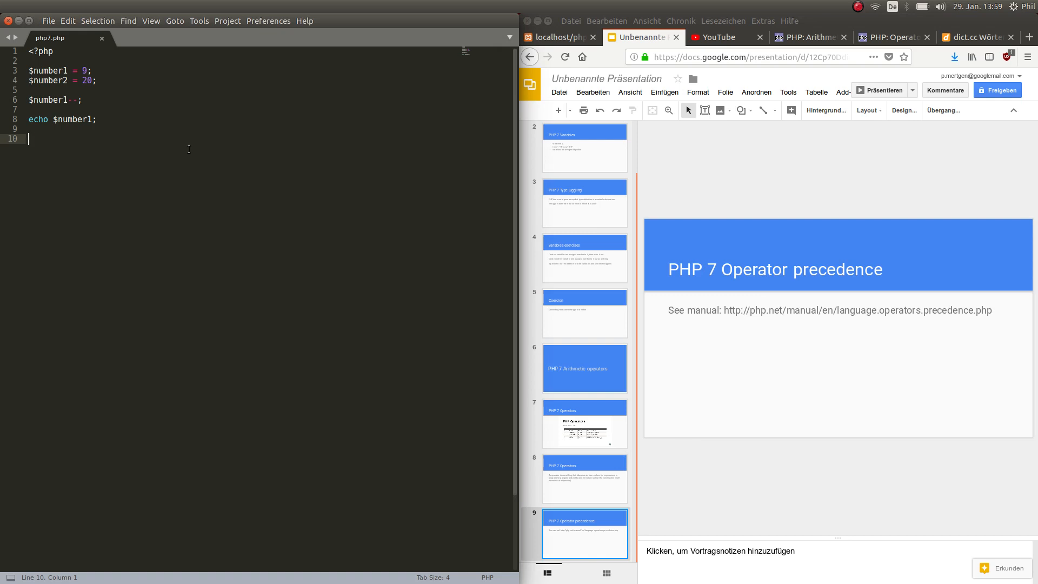
Declare $number3 = 3 and echo $number1 + $number2 * $number3 in php7.php
type("$number1 + $number2")
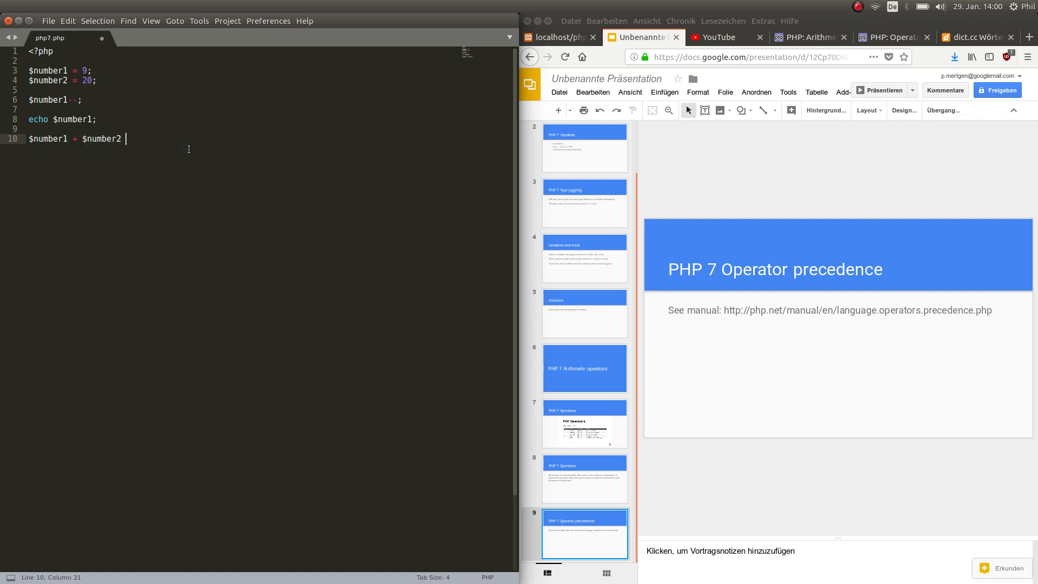
type("*")
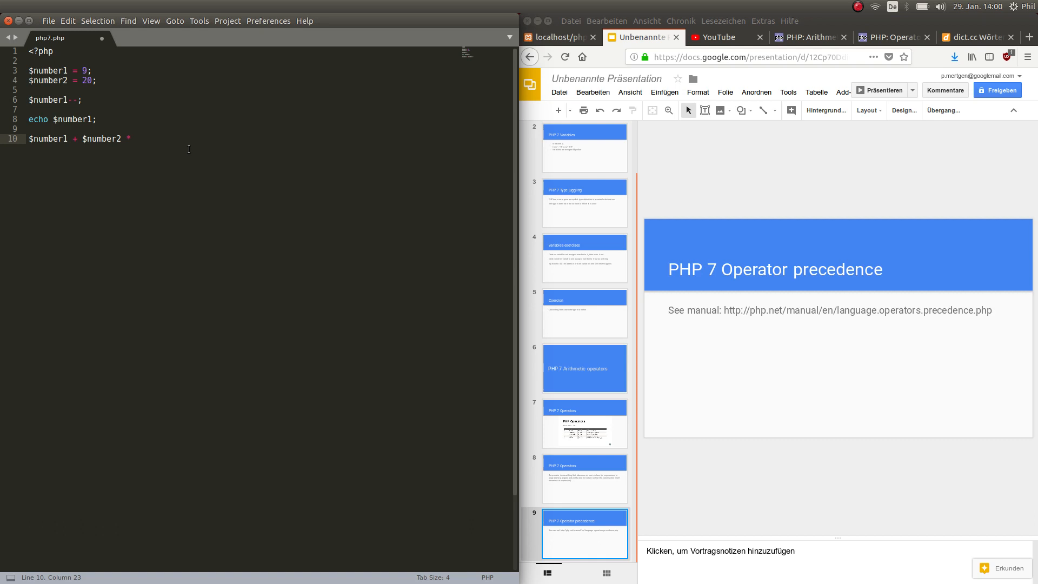
type("$number3;")
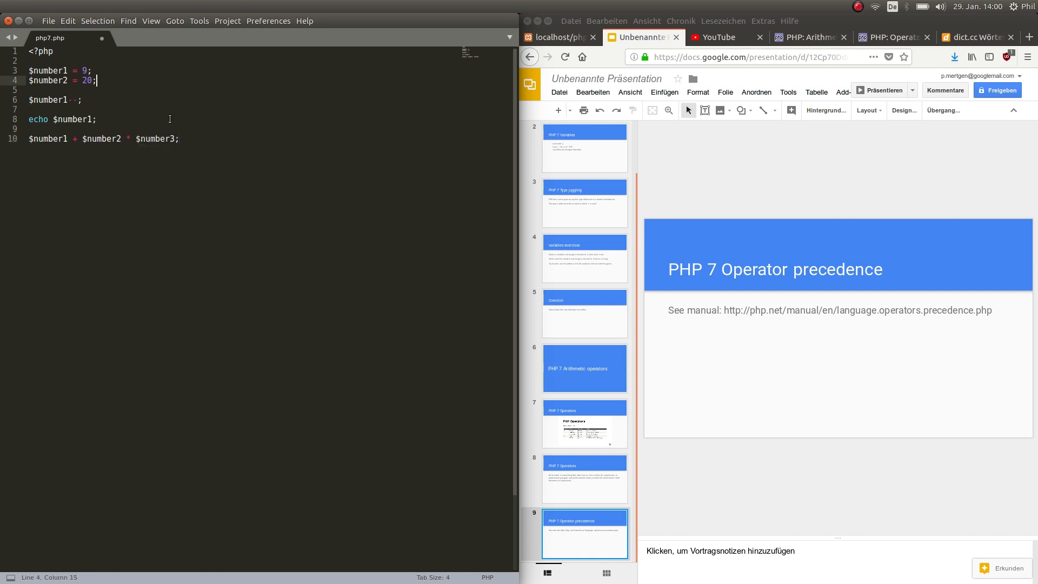
type("$number3")
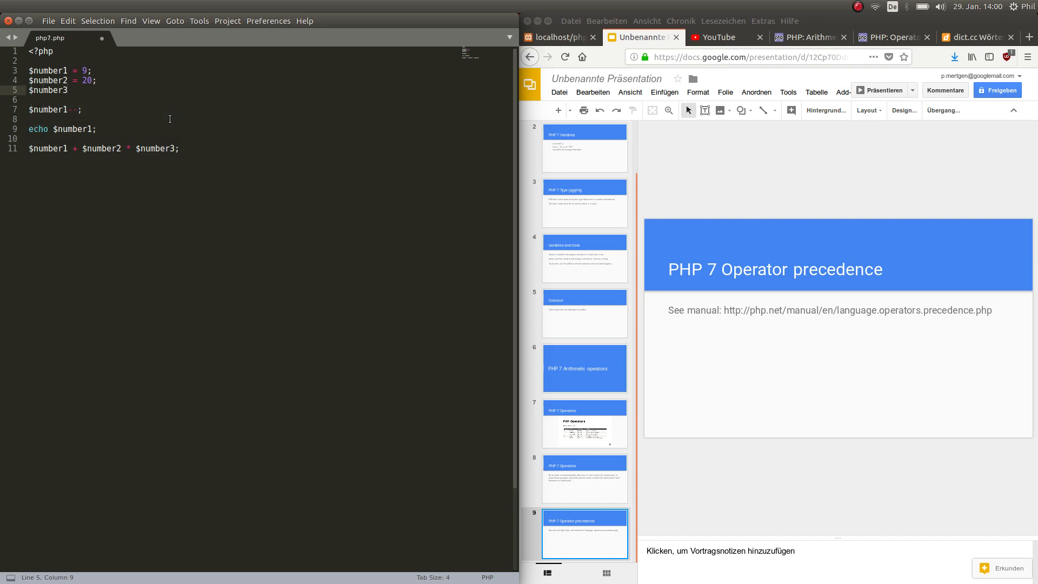
type("=")
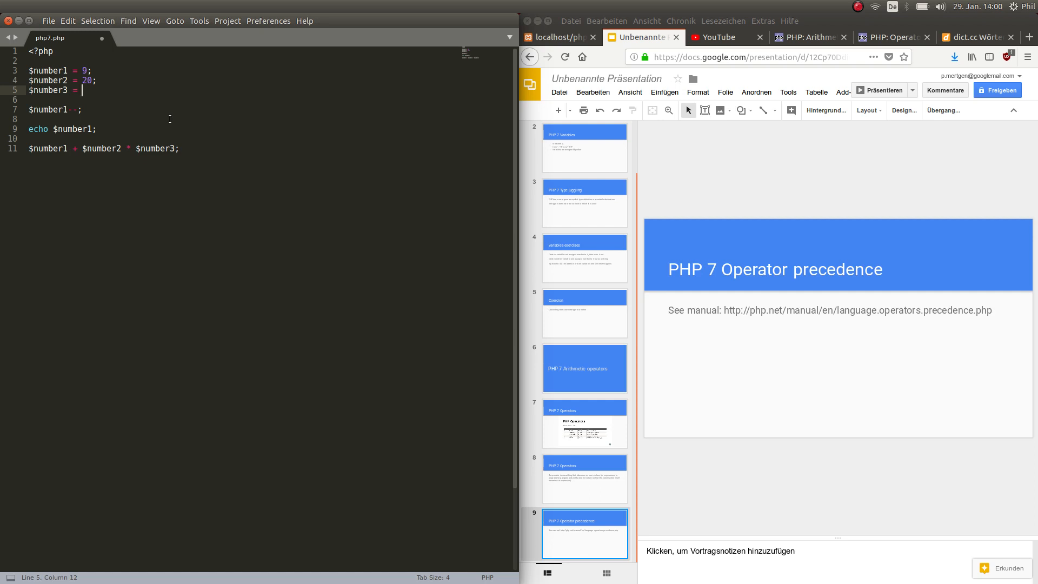
type("3;")
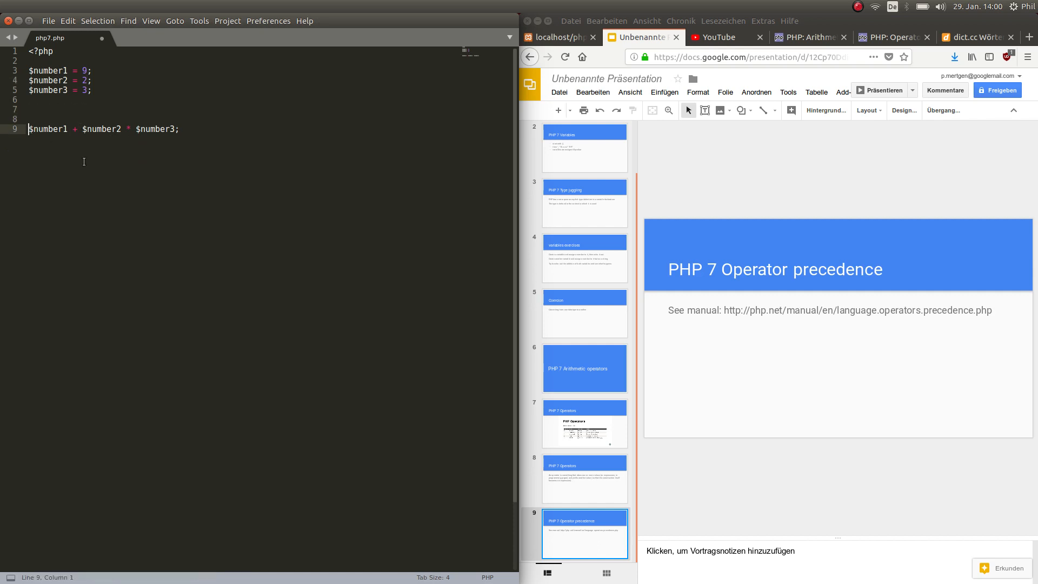
type("echo")
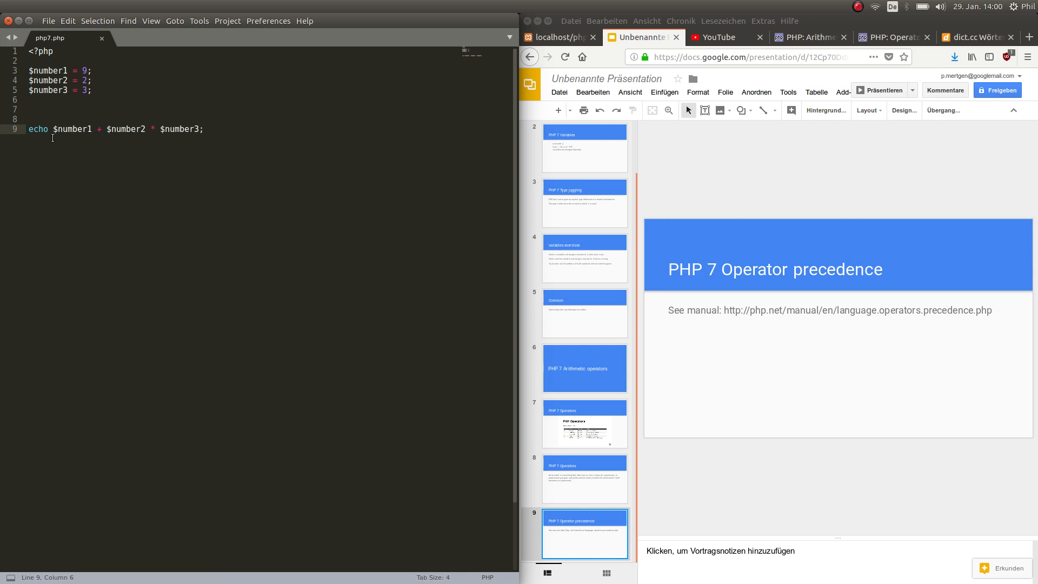
Save php7.php, reload the localhost page to show 15, and return to the slides
left_click(51, 128)
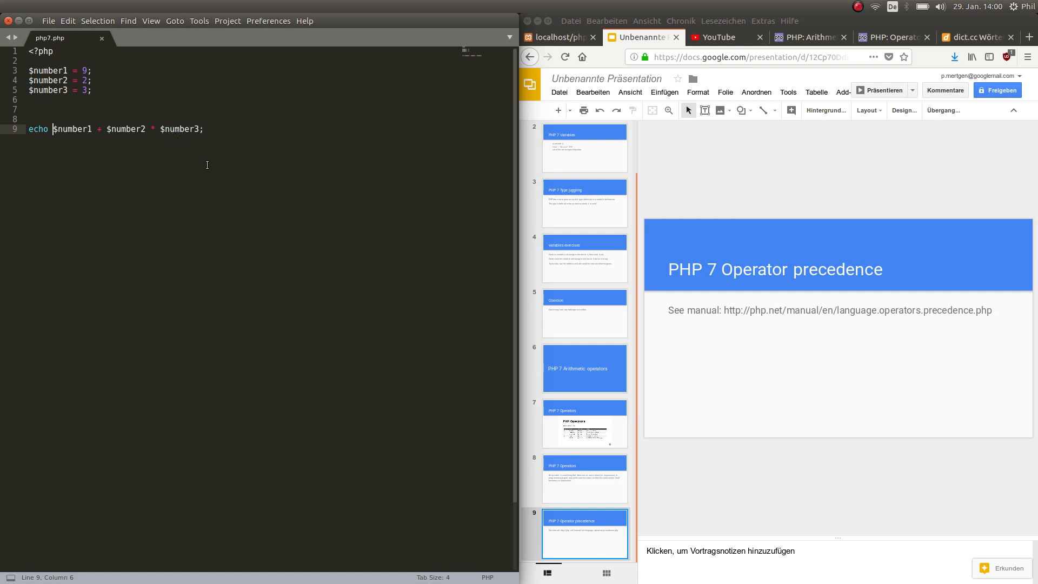
left_click(559, 37)
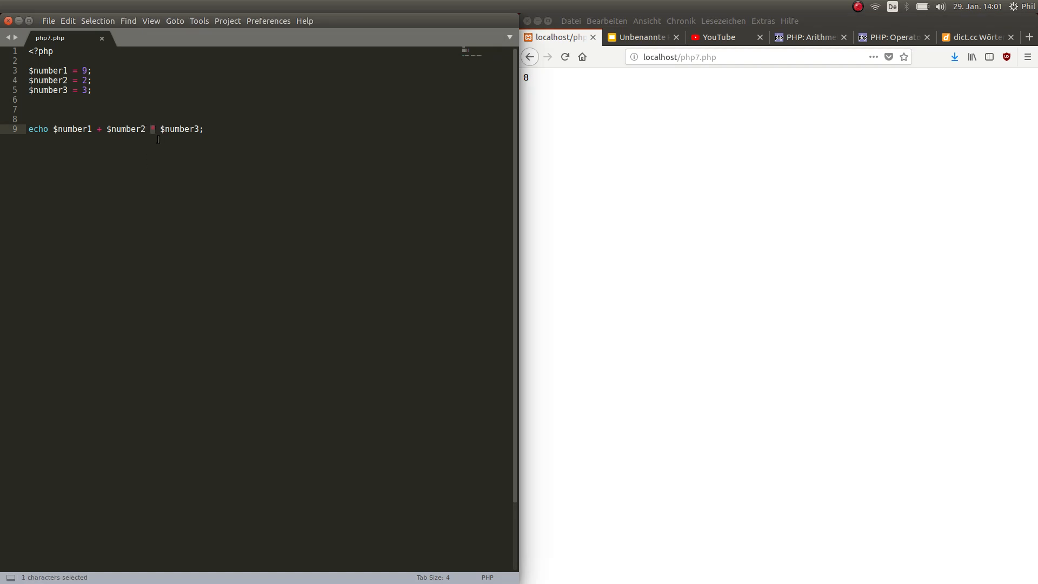
mouse_move(169, 161)
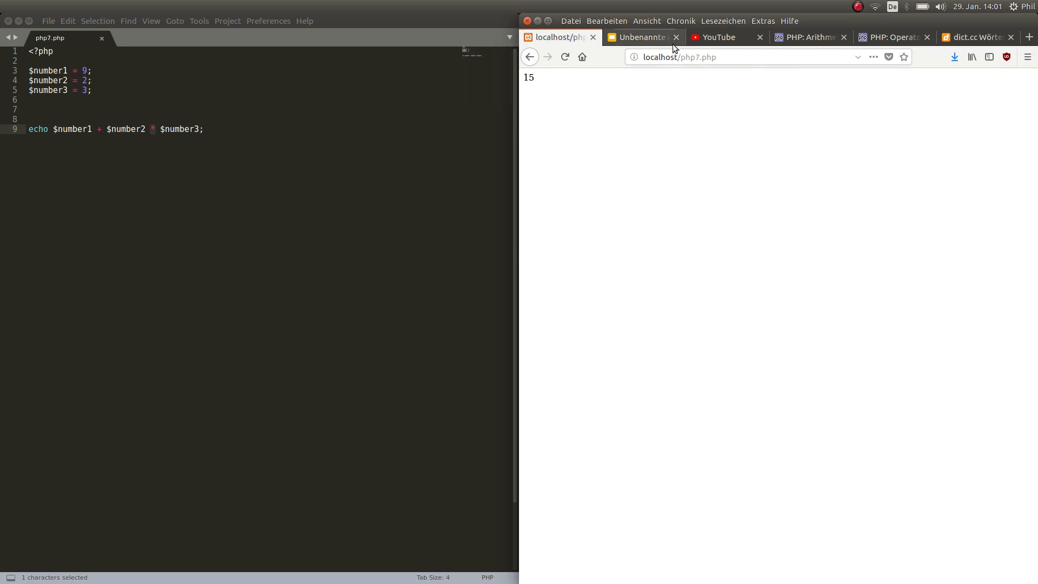
left_click(639, 36)
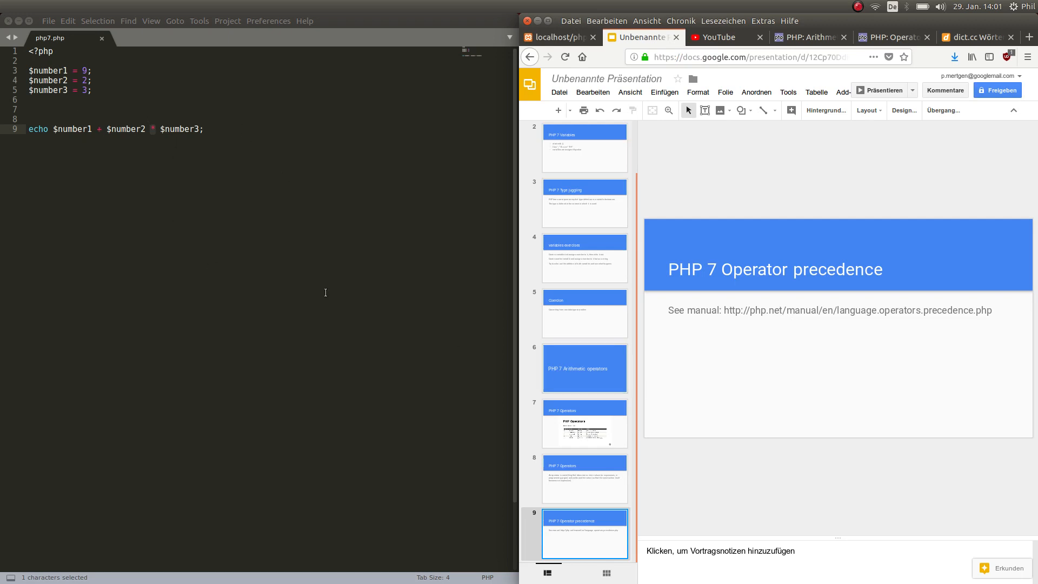
mouse_move(666, 271)
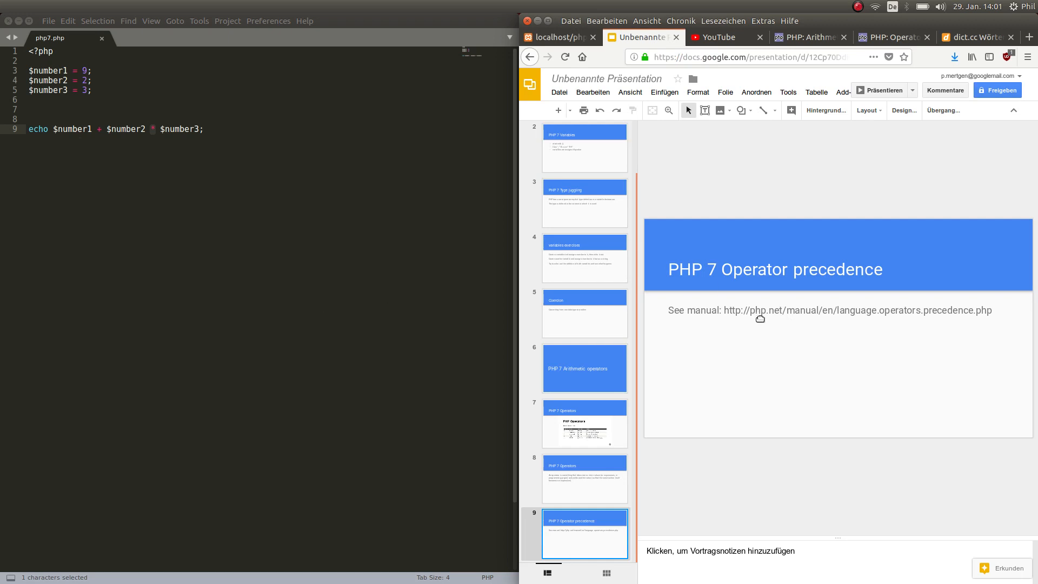
mouse_move(855, 29)
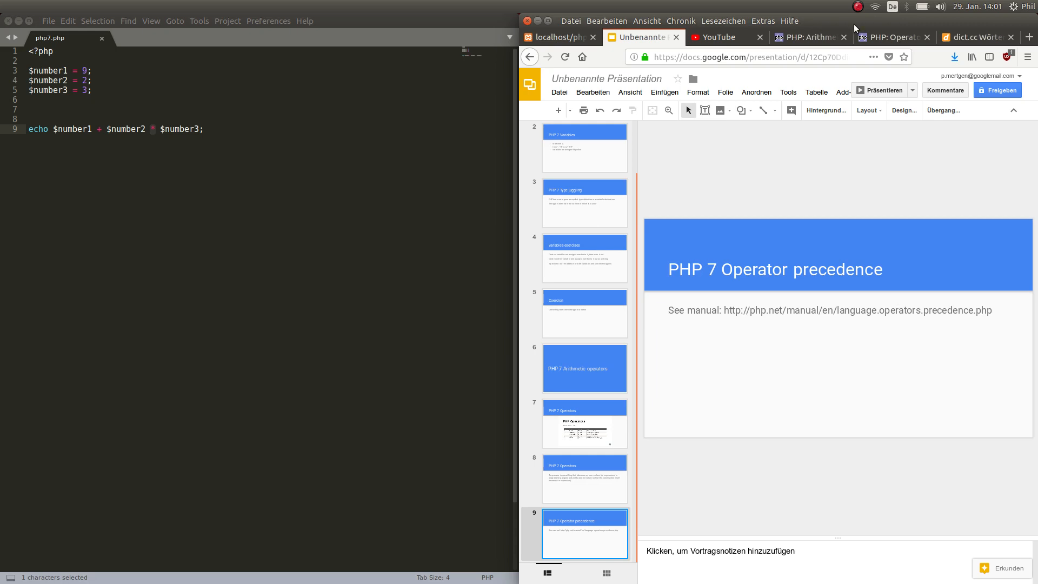
left_click(890, 36)
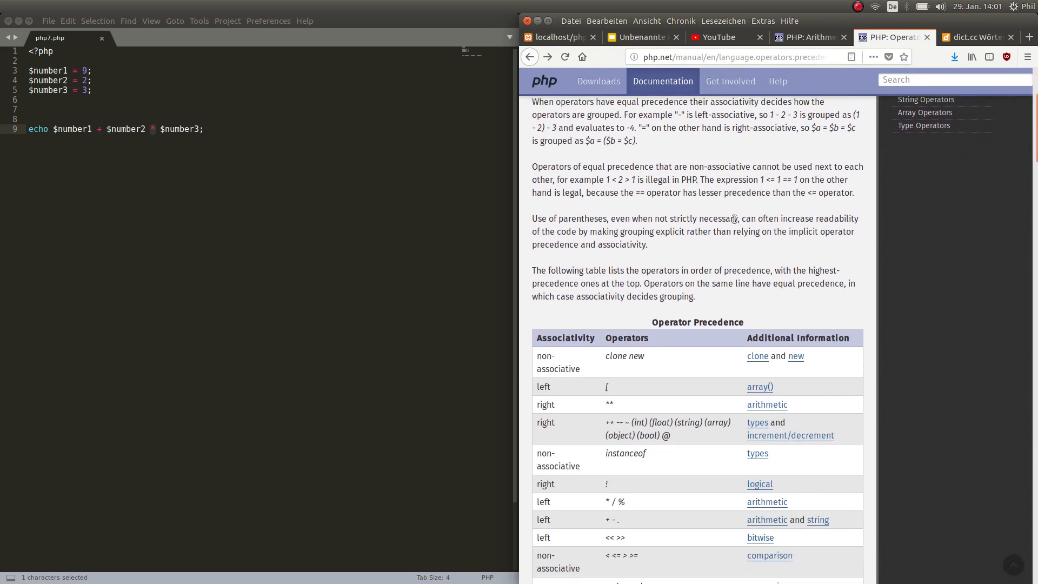
scroll("down", 3)
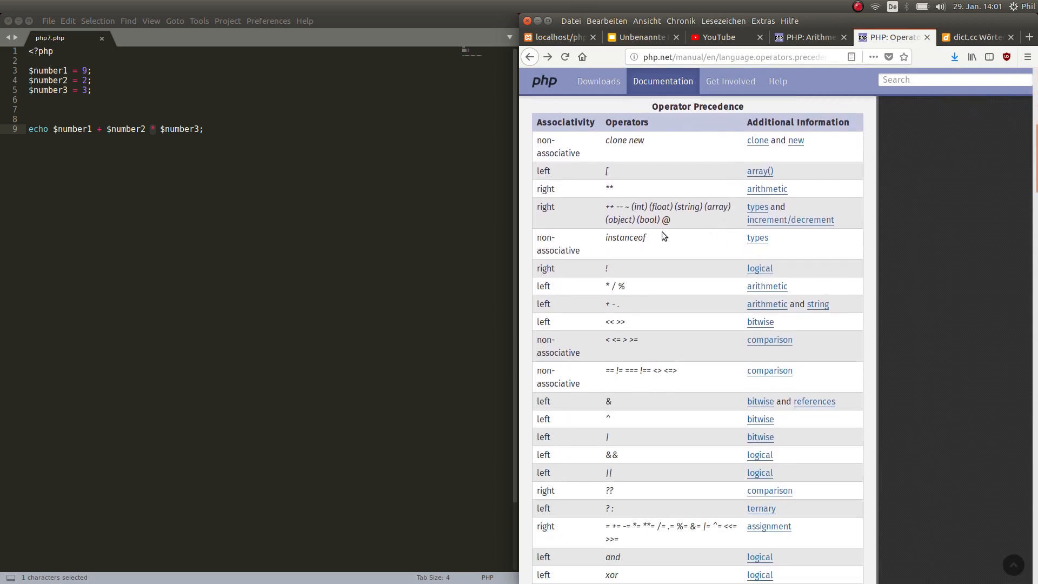
mouse_move(682, 142)
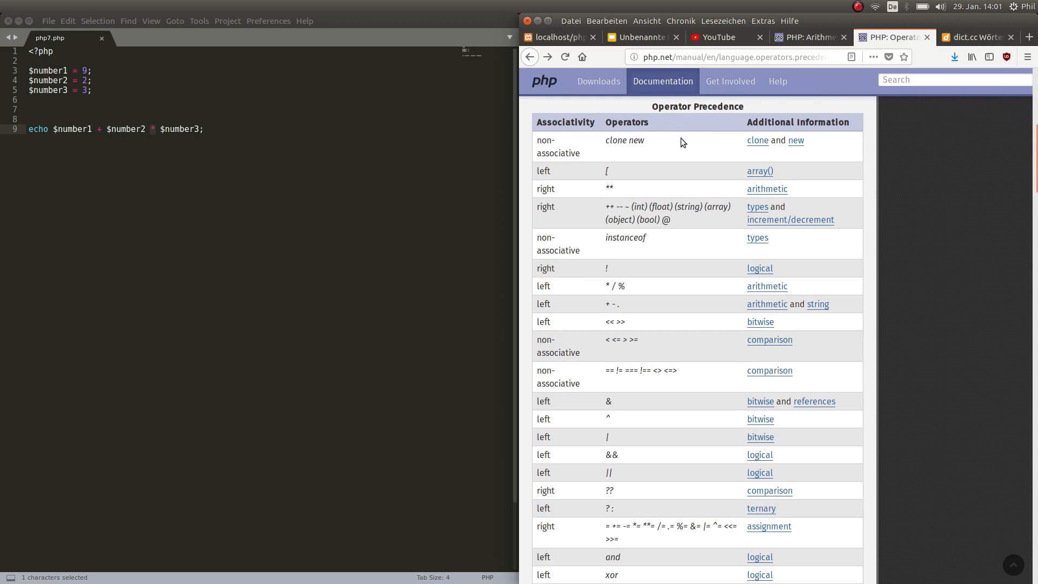
mouse_move(677, 172)
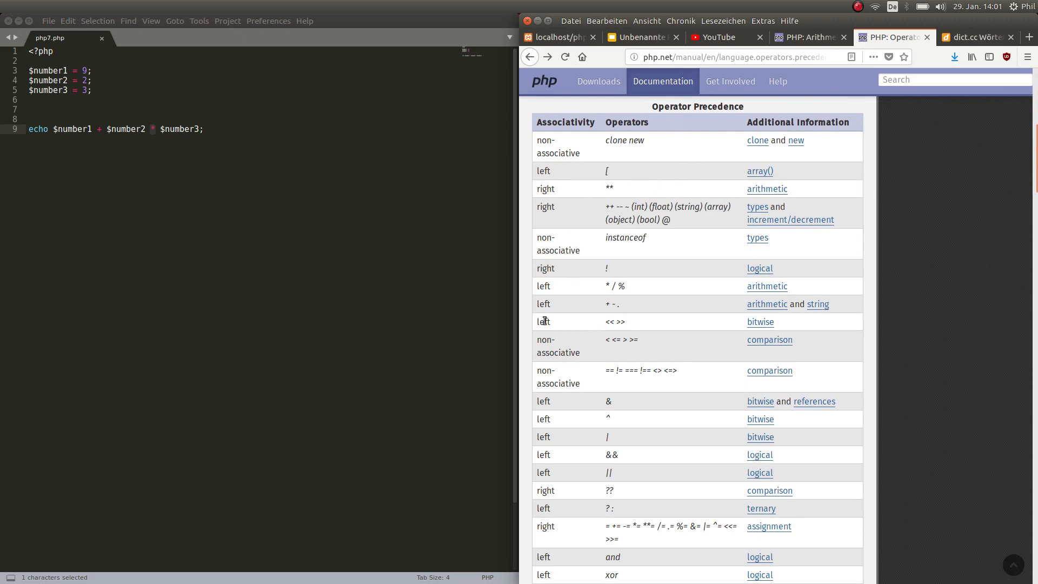
scroll("down", 3)
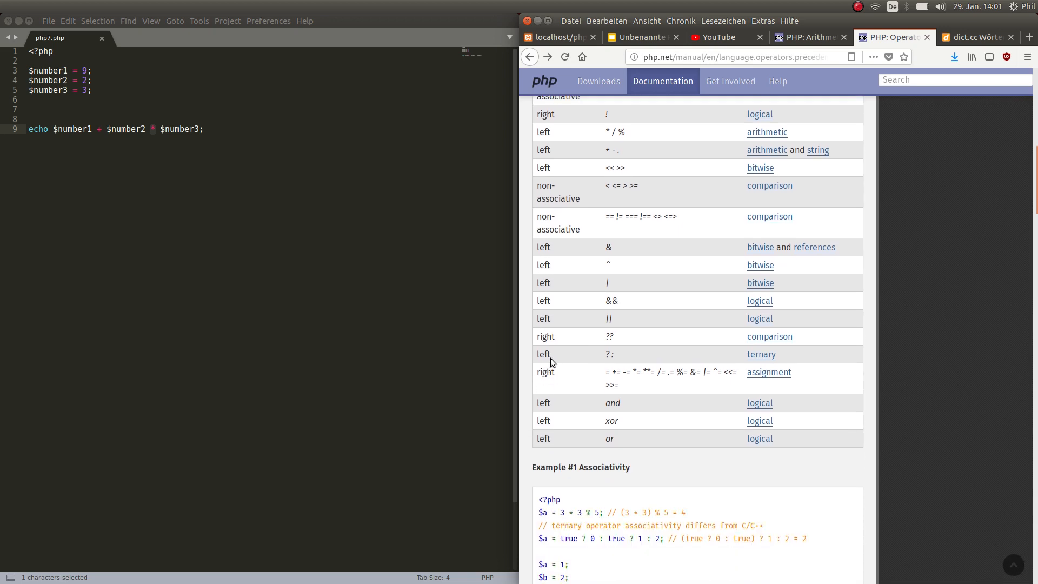
mouse_move(726, 382)
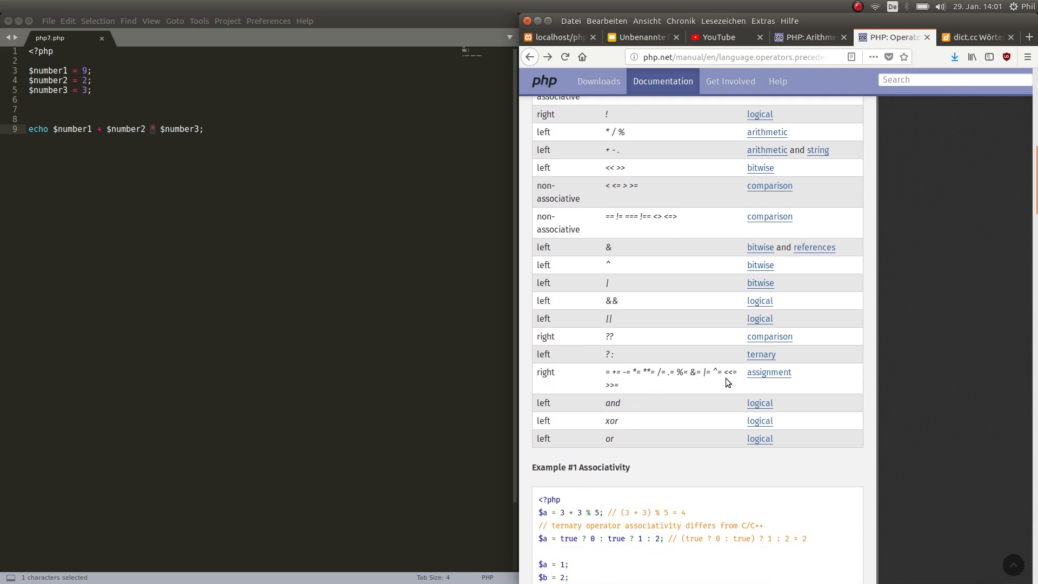
mouse_move(646, 462)
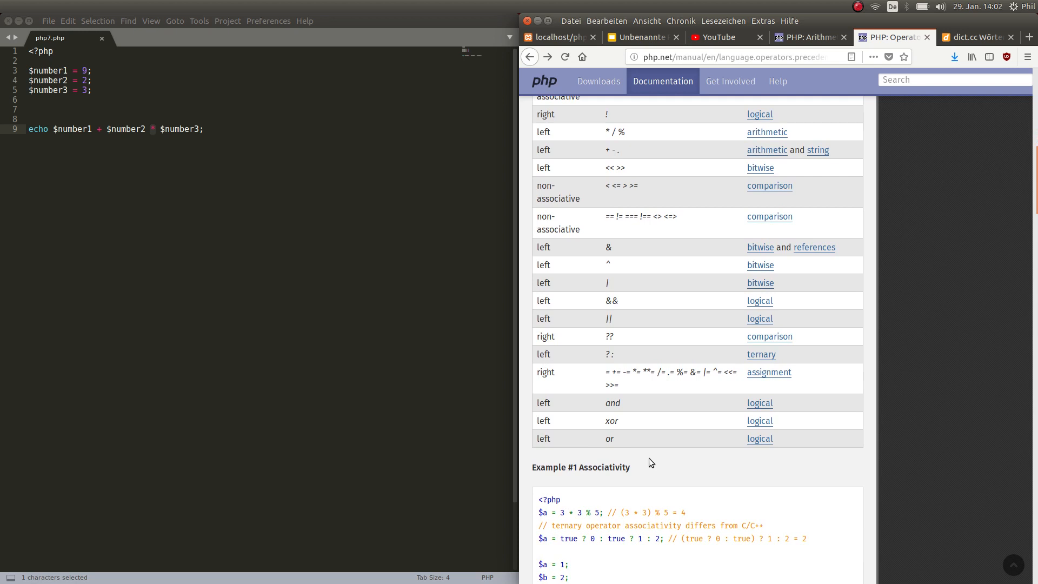
mouse_move(673, 474)
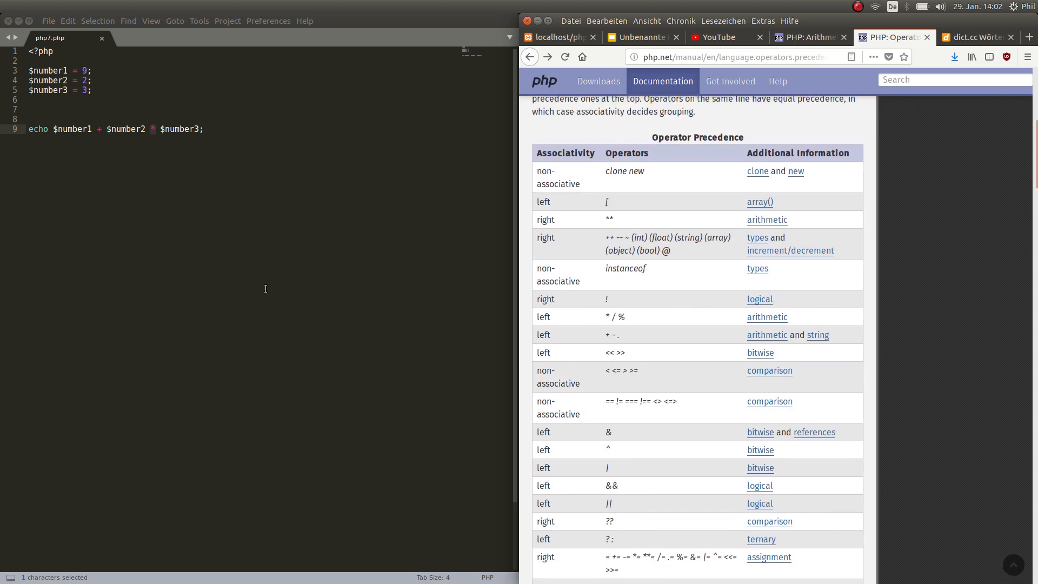
mouse_move(137, 154)
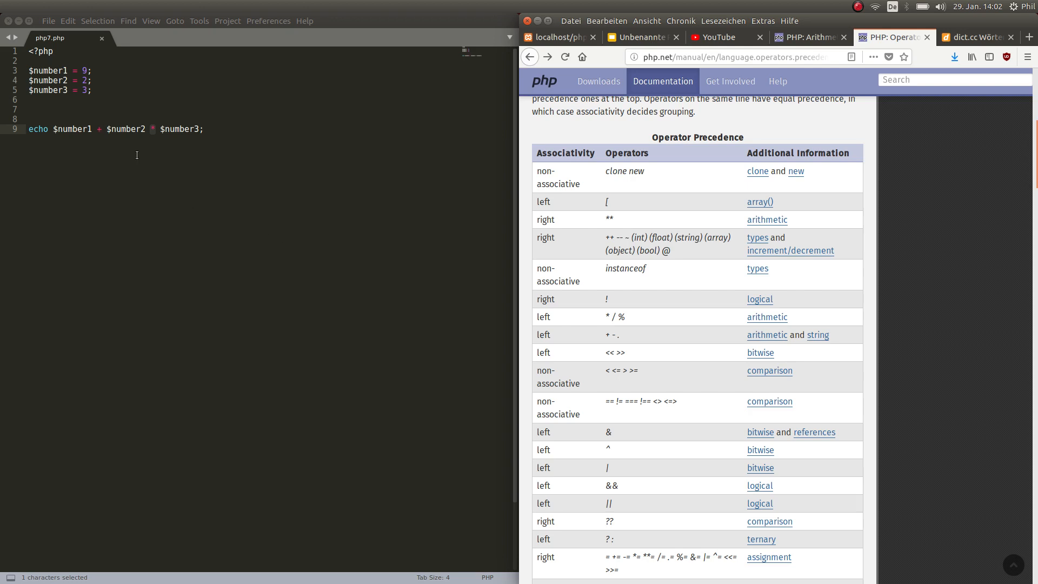
left_click(641, 37)
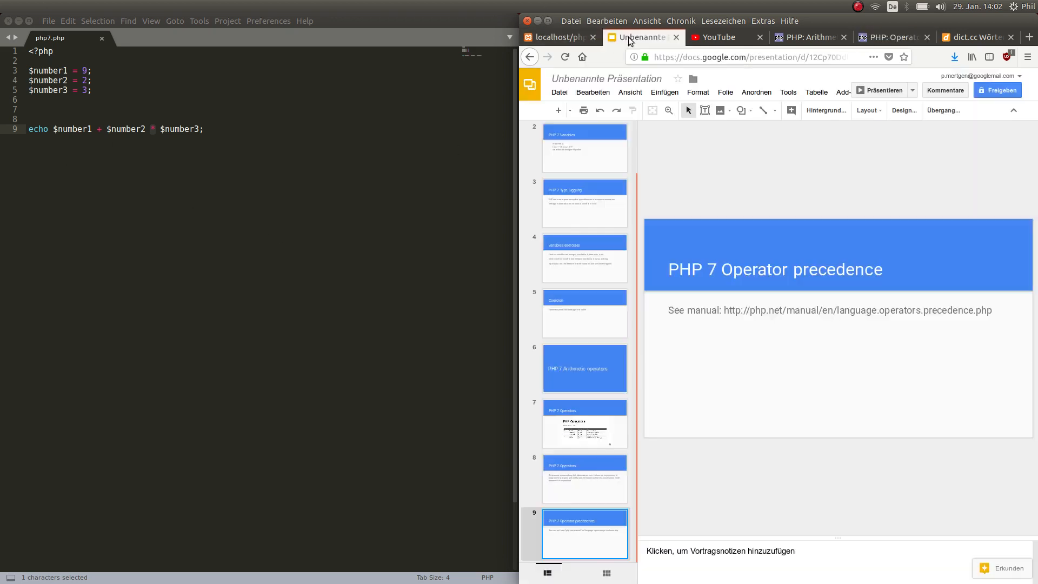